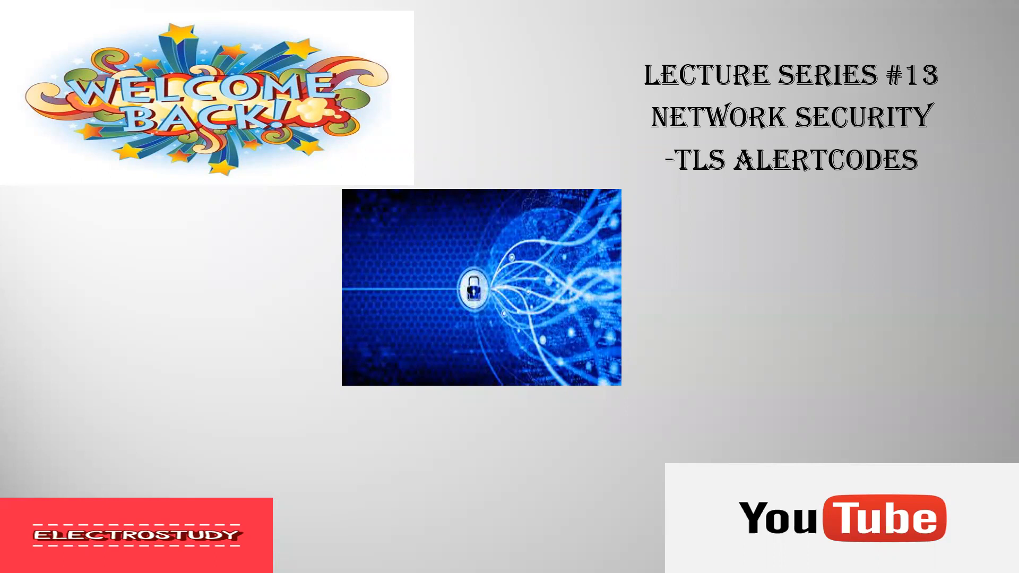
pyautogui.moveTo(685, 175)
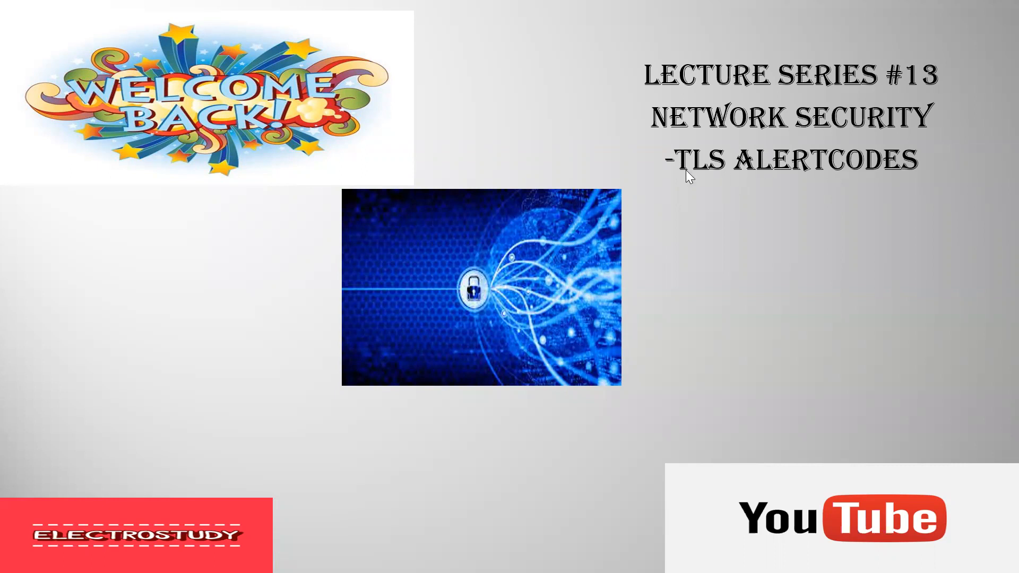
pyautogui.moveTo(760, 182)
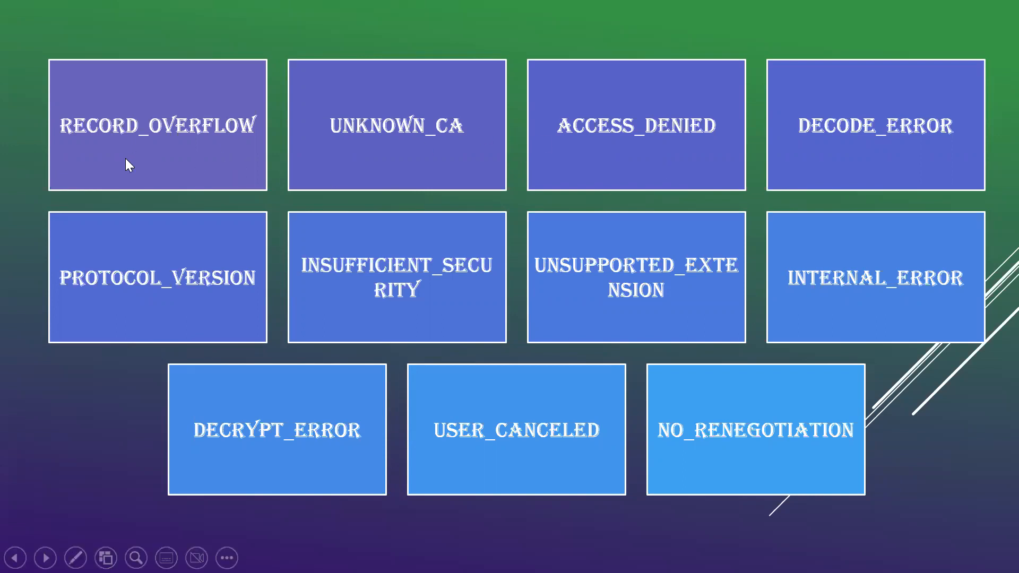
pyautogui.moveTo(145, 139)
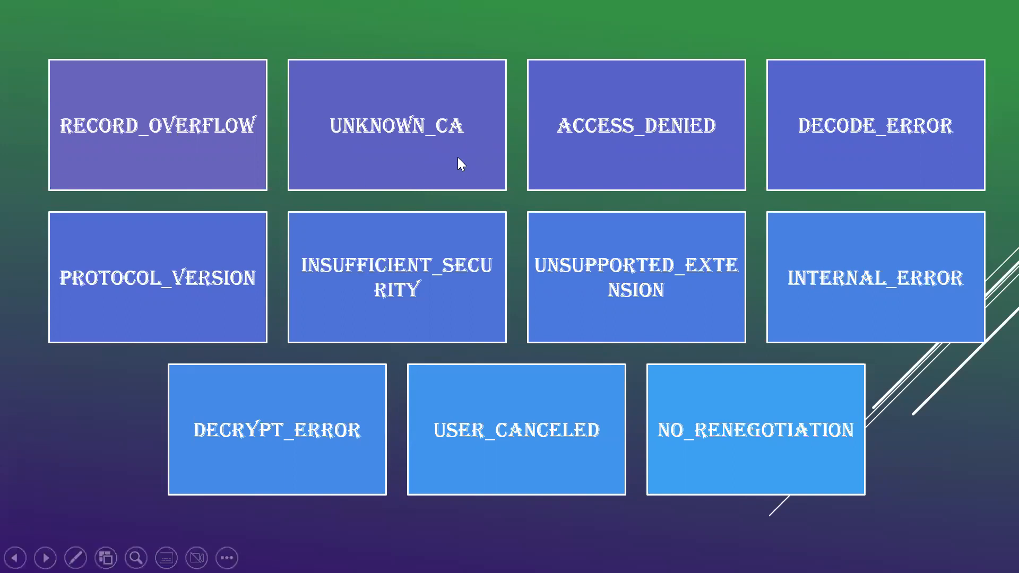
pyautogui.moveTo(393, 128)
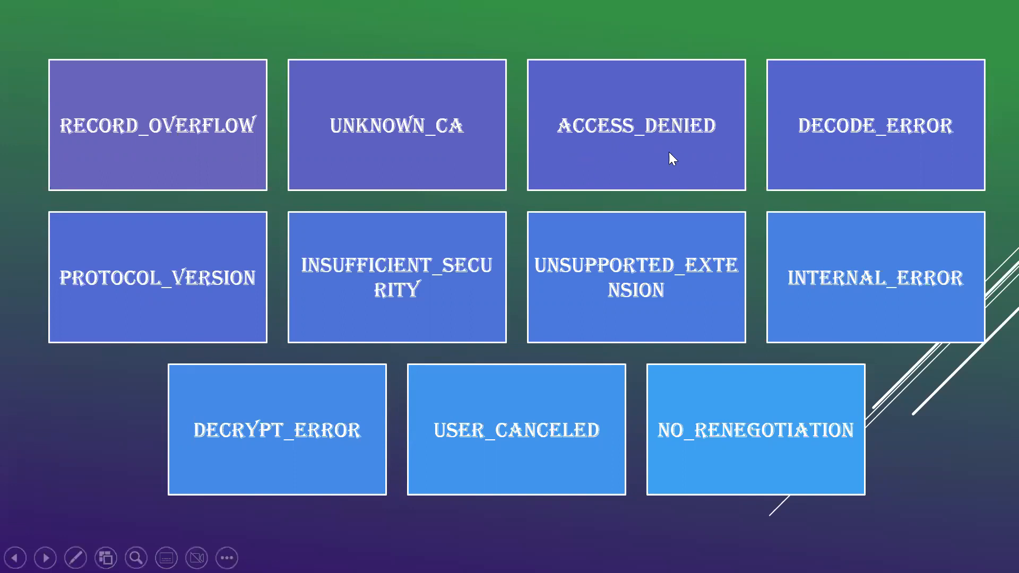
pyautogui.moveTo(644, 170)
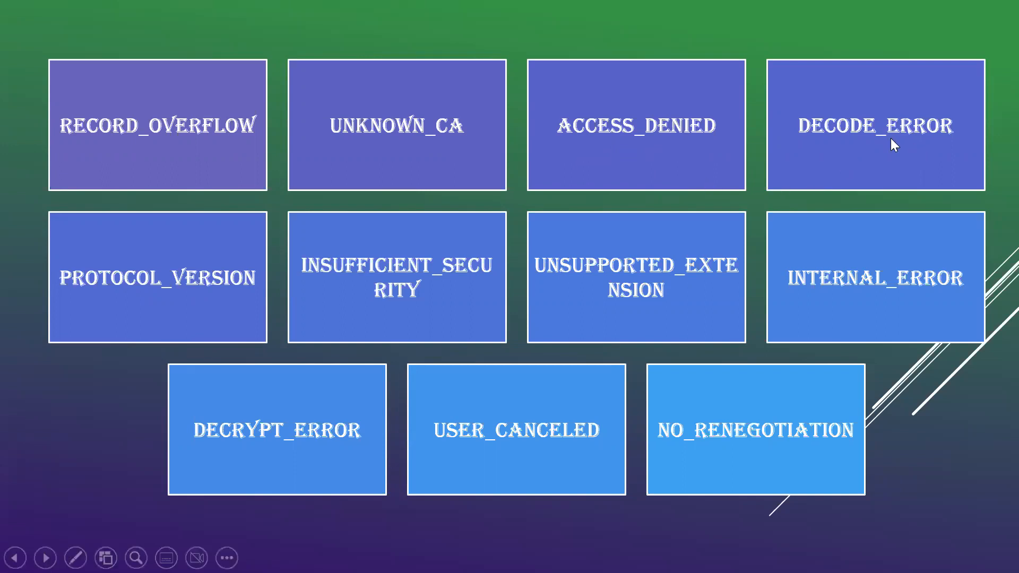
pyautogui.moveTo(889, 152)
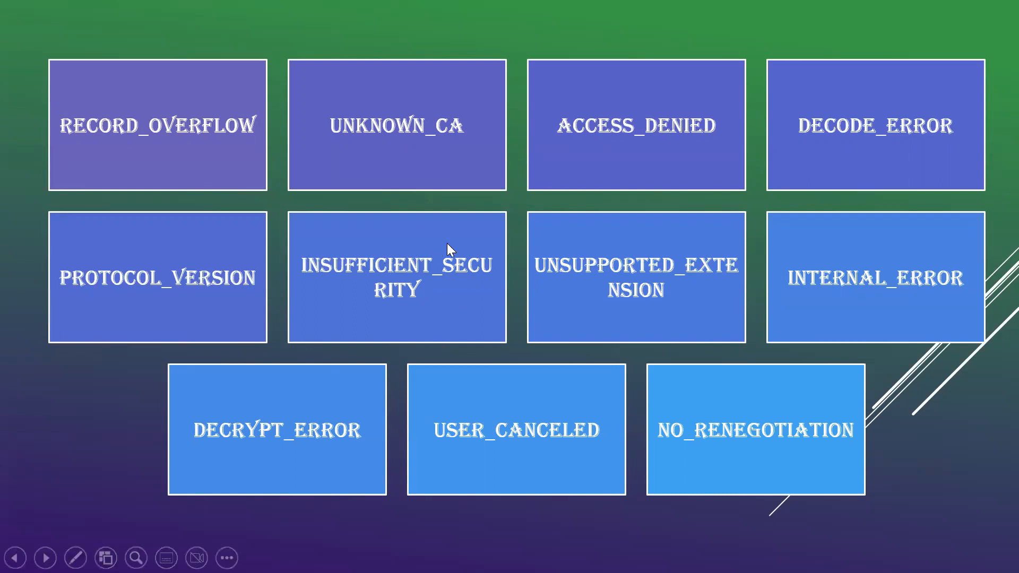
pyautogui.moveTo(676, 263)
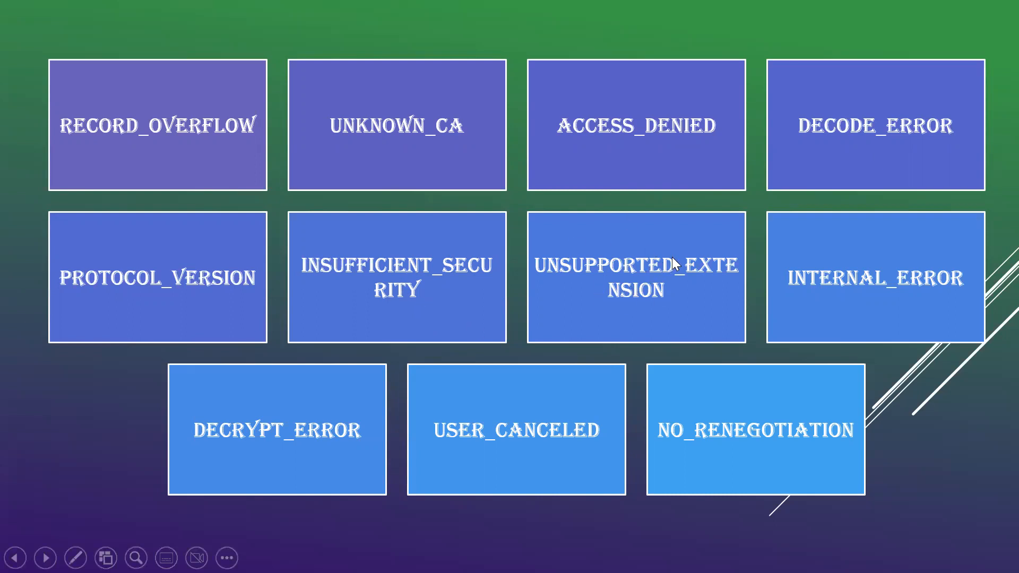
pyautogui.moveTo(624, 273)
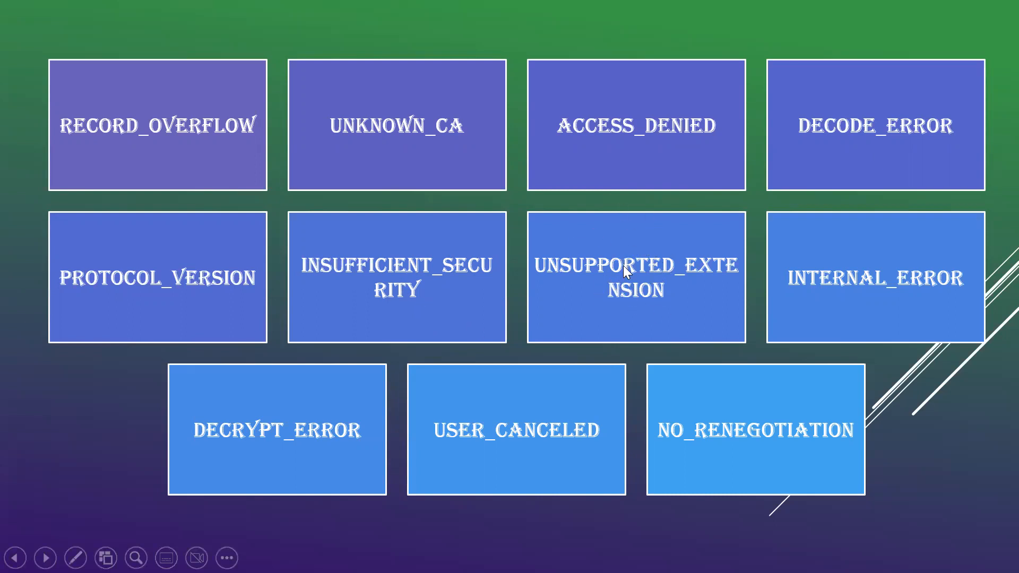
pyautogui.moveTo(637, 233)
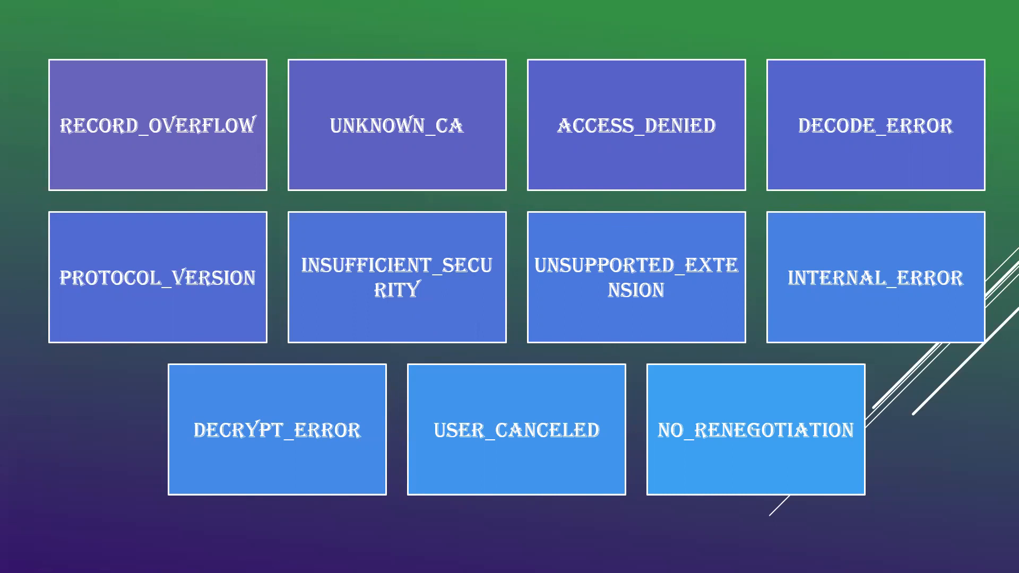
pyautogui.moveTo(864, 254)
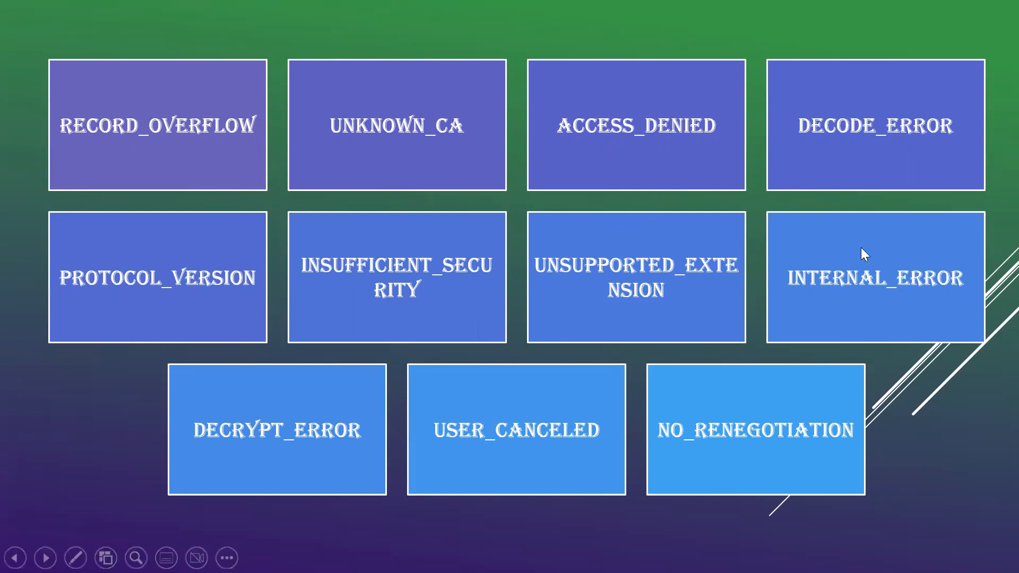
pyautogui.moveTo(873, 276)
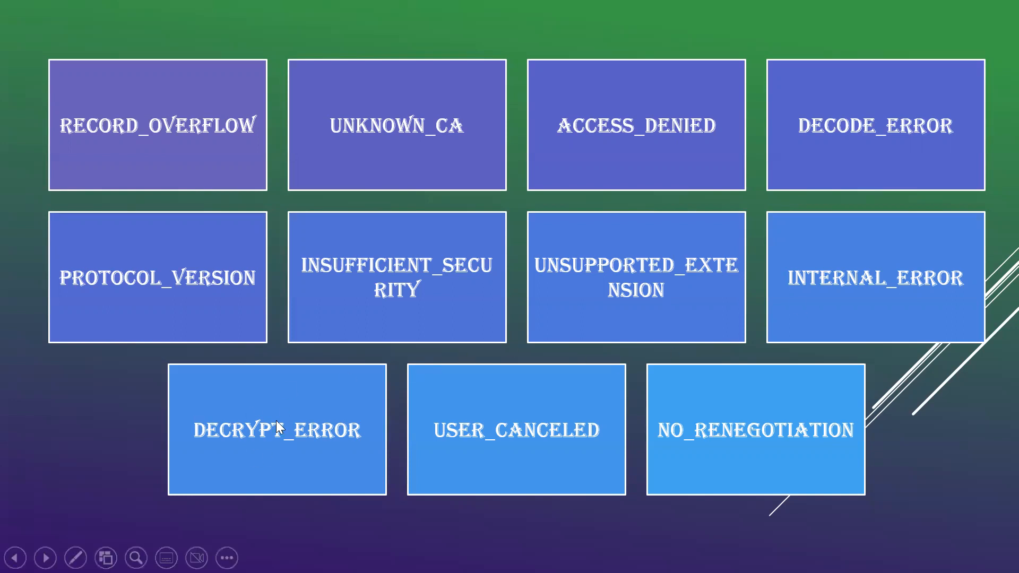
pyautogui.moveTo(292, 454)
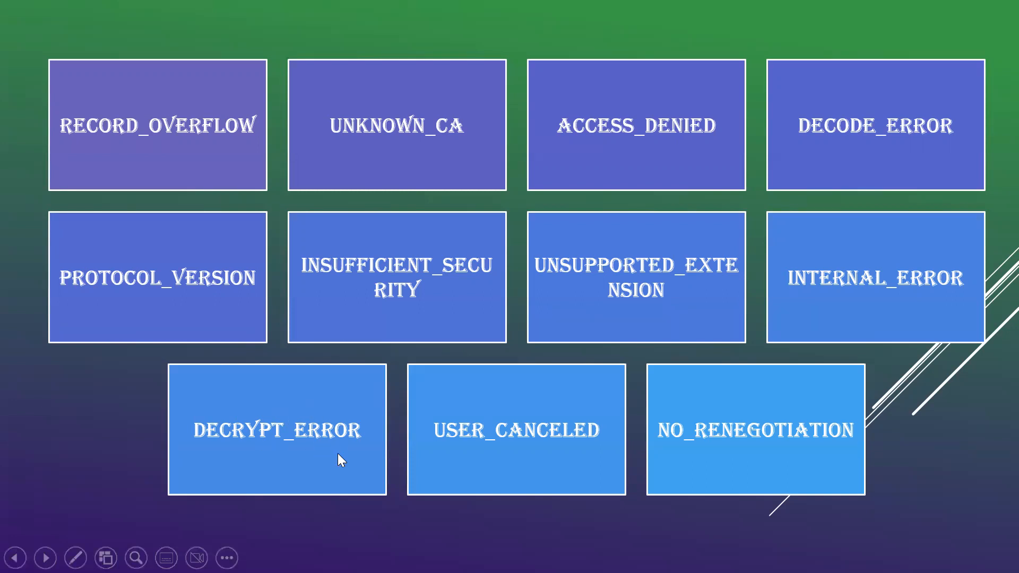
pyautogui.moveTo(466, 473)
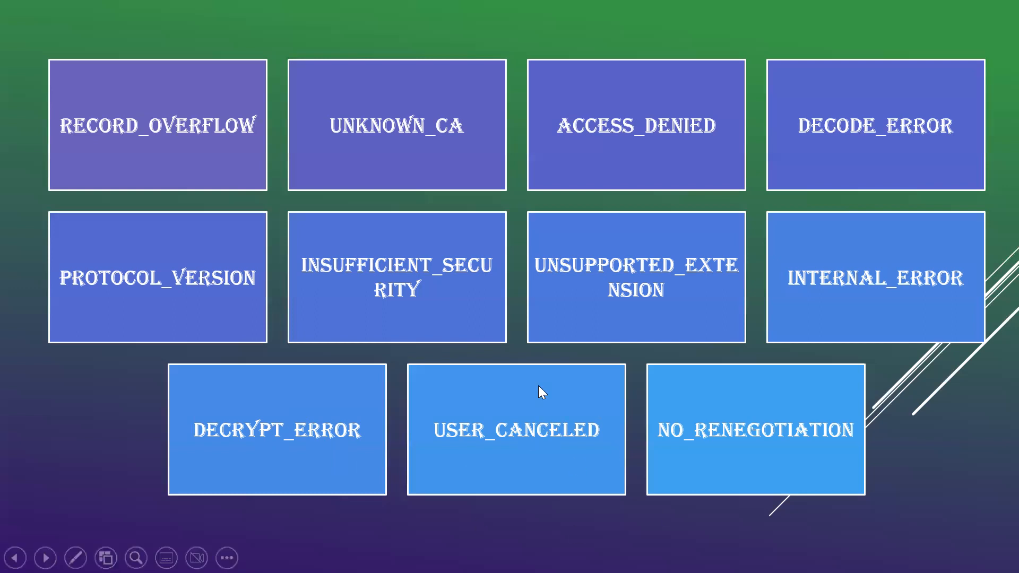
pyautogui.moveTo(810, 462)
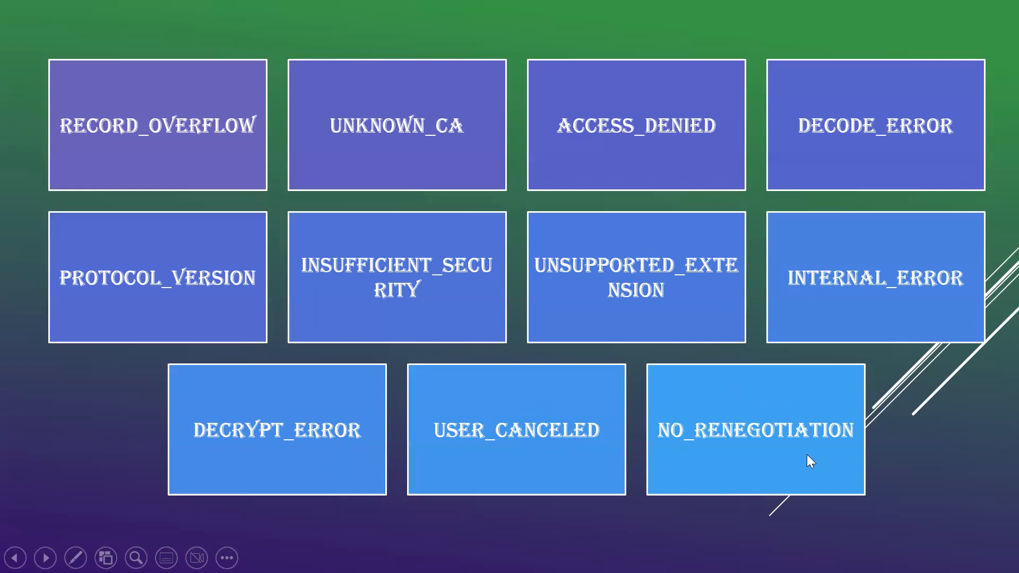
pyautogui.moveTo(528, 428)
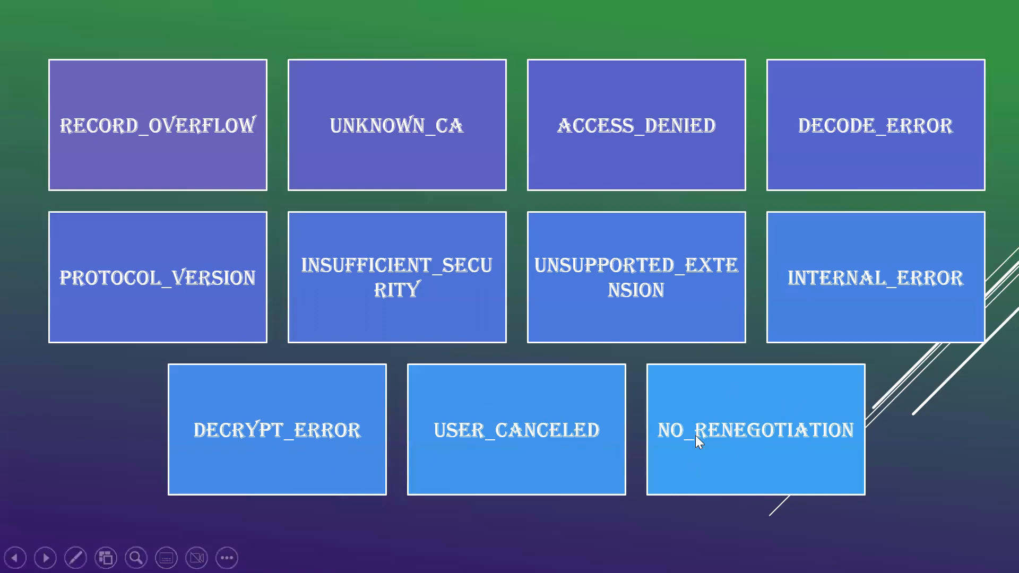
pyautogui.moveTo(745, 450)
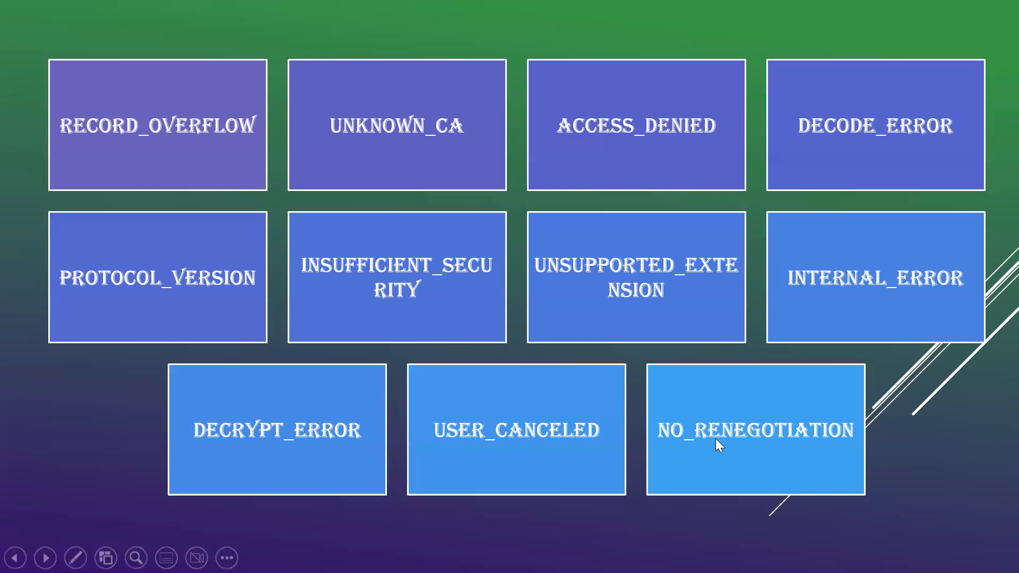
pyautogui.moveTo(746, 400)
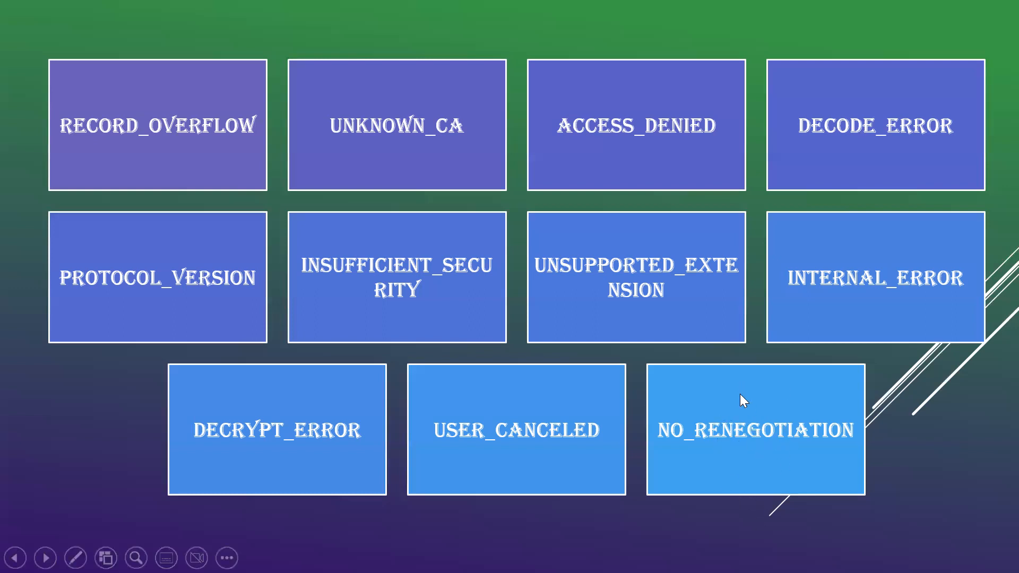
pyautogui.moveTo(767, 381)
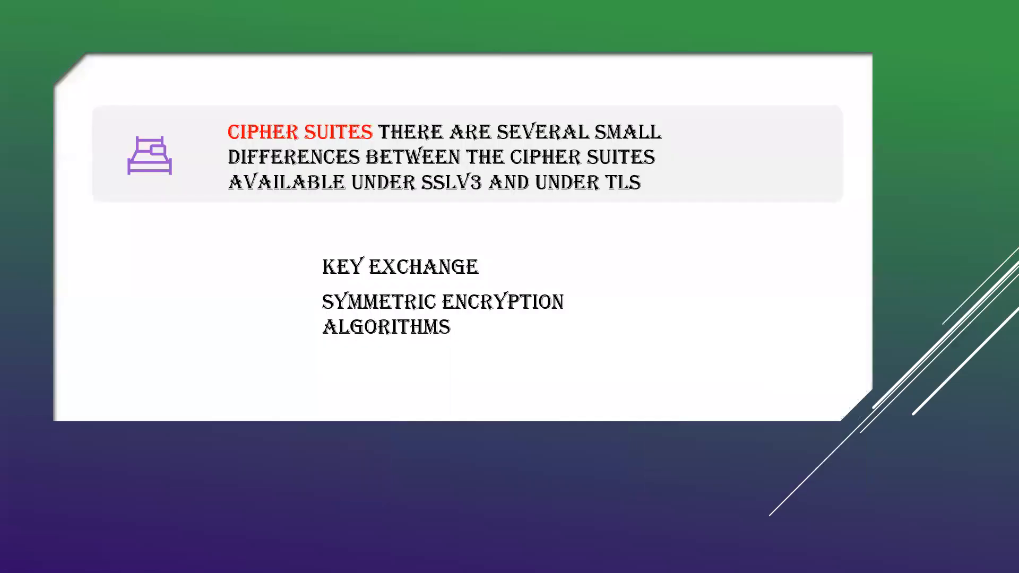
pyautogui.moveTo(705, 411)
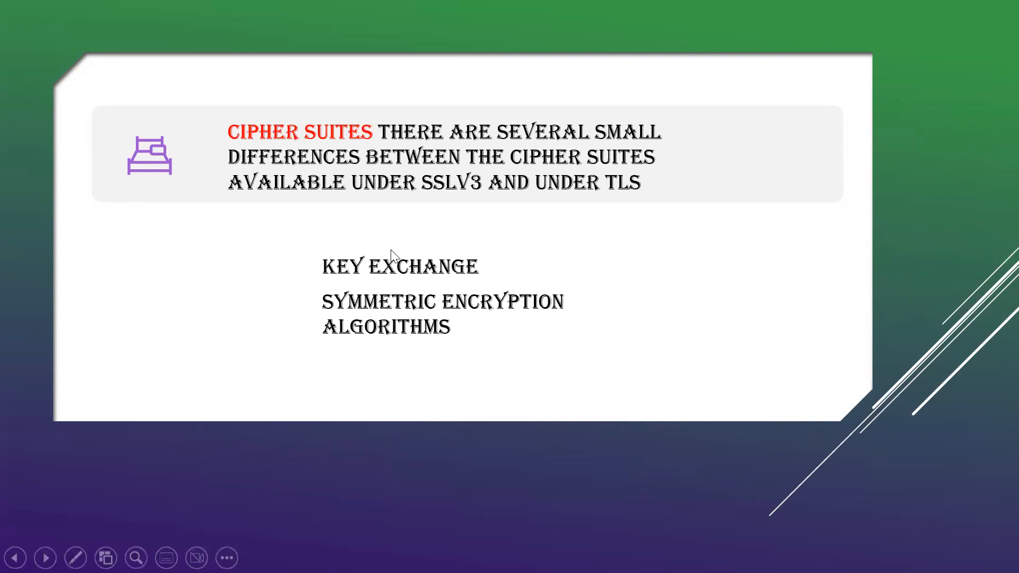
pyautogui.moveTo(459, 344)
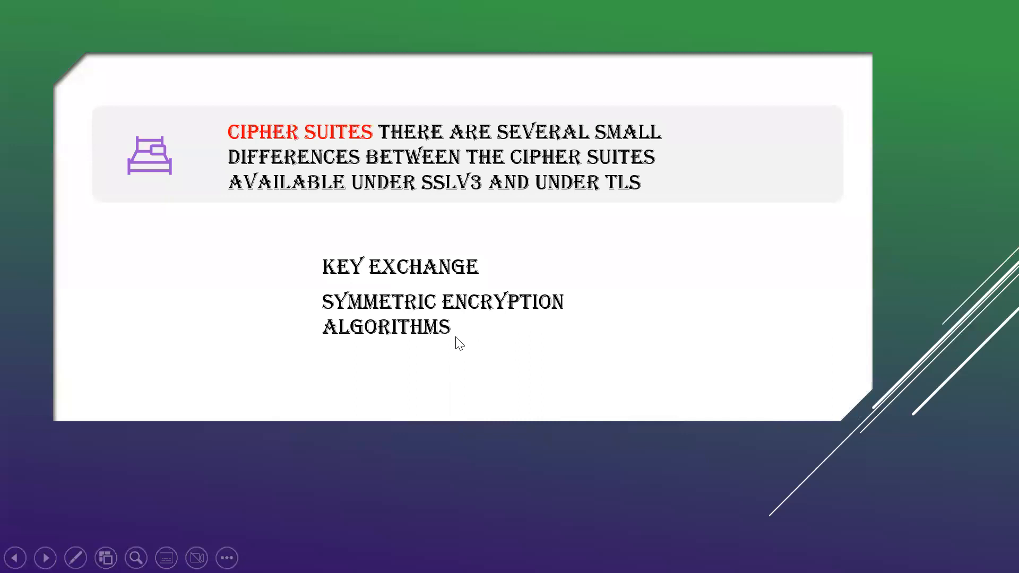
pyautogui.moveTo(337, 277)
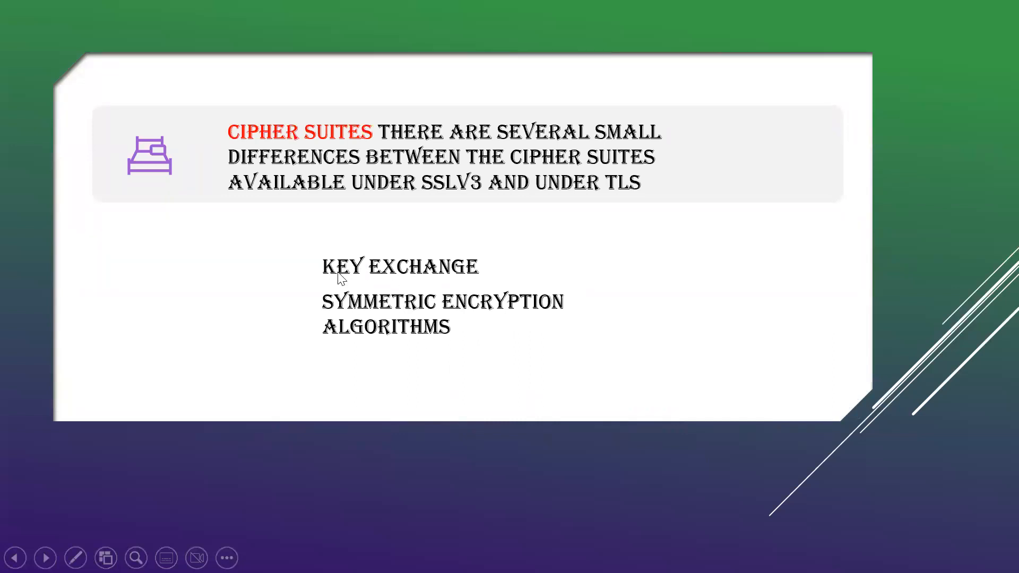
pyautogui.moveTo(416, 263)
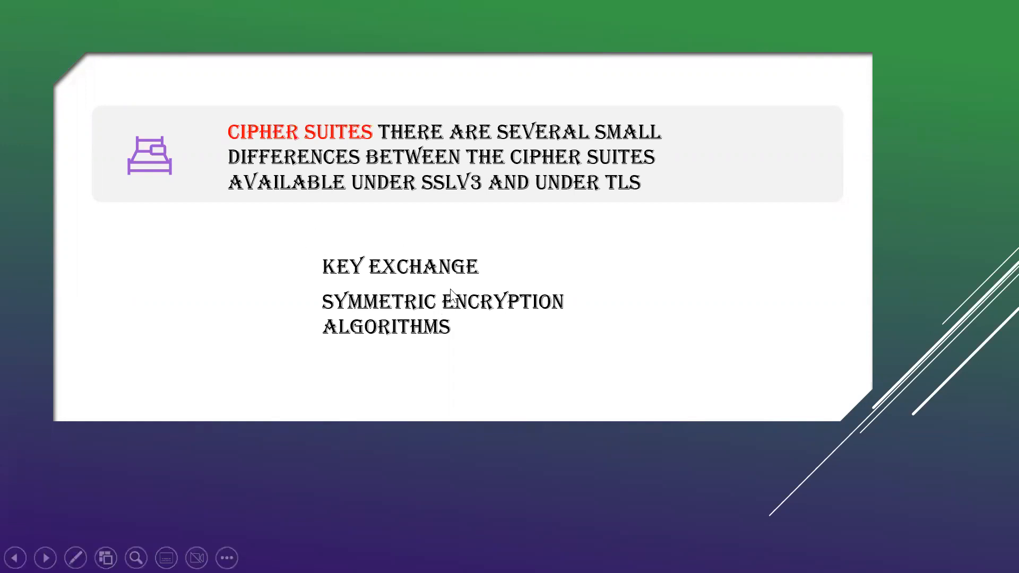
pyautogui.moveTo(437, 304)
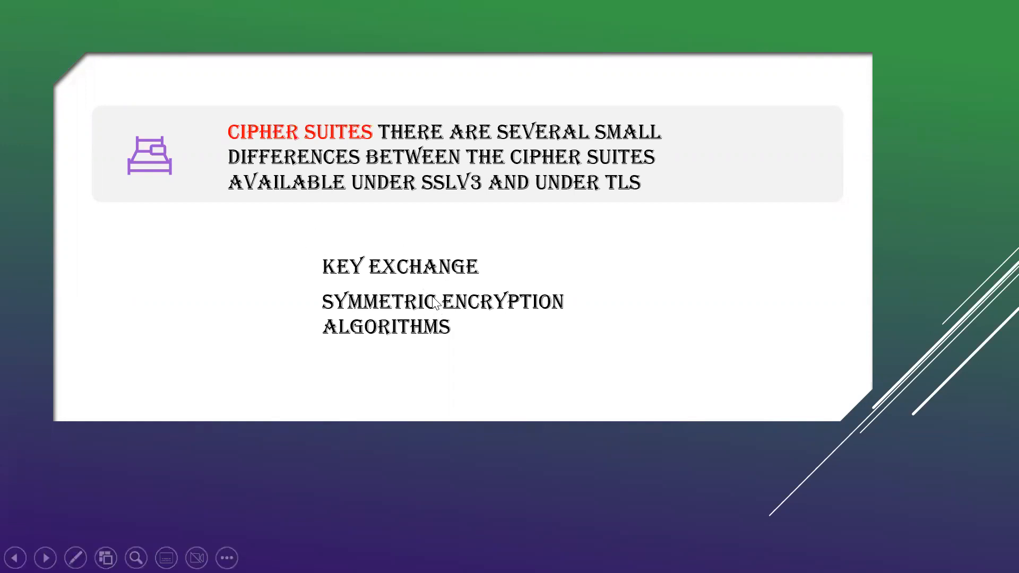
pyautogui.moveTo(433, 341)
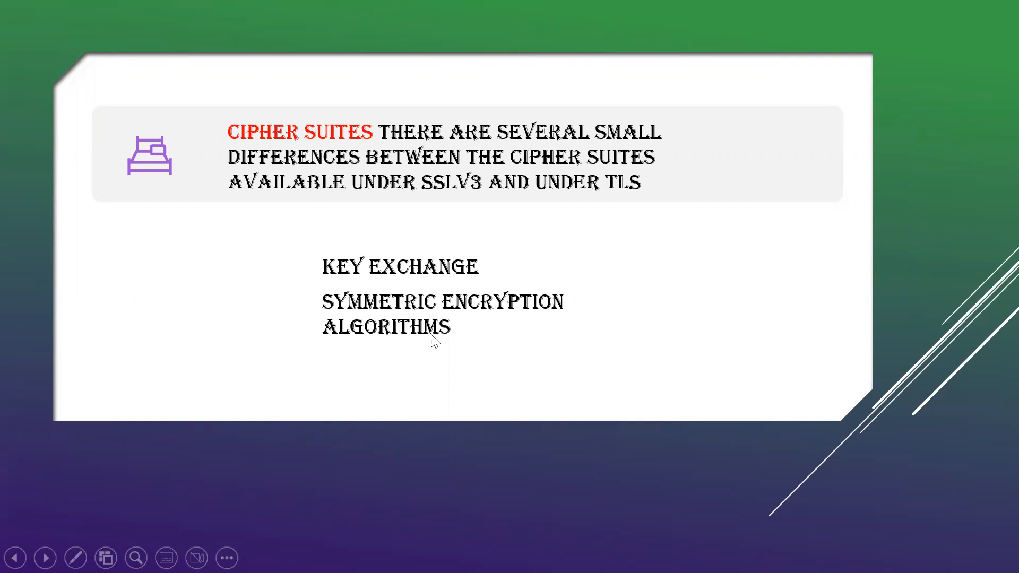
pyautogui.moveTo(419, 324)
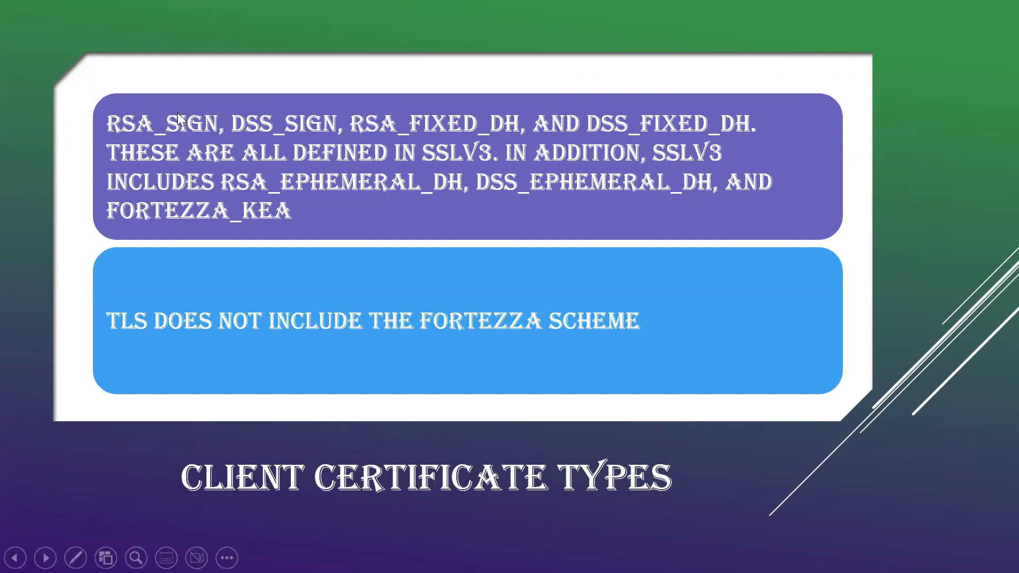
pyautogui.moveTo(465, 145)
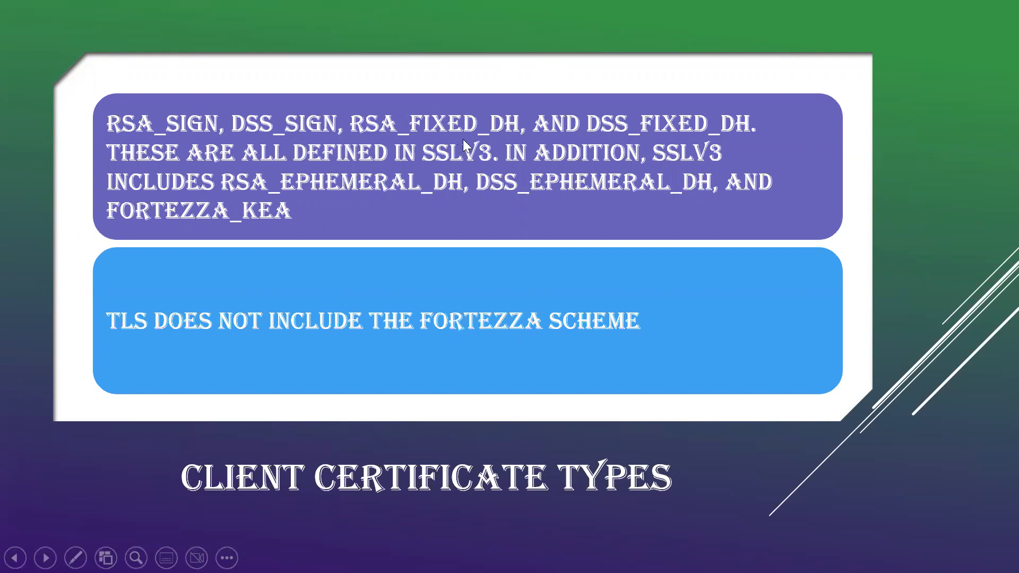
pyautogui.moveTo(683, 108)
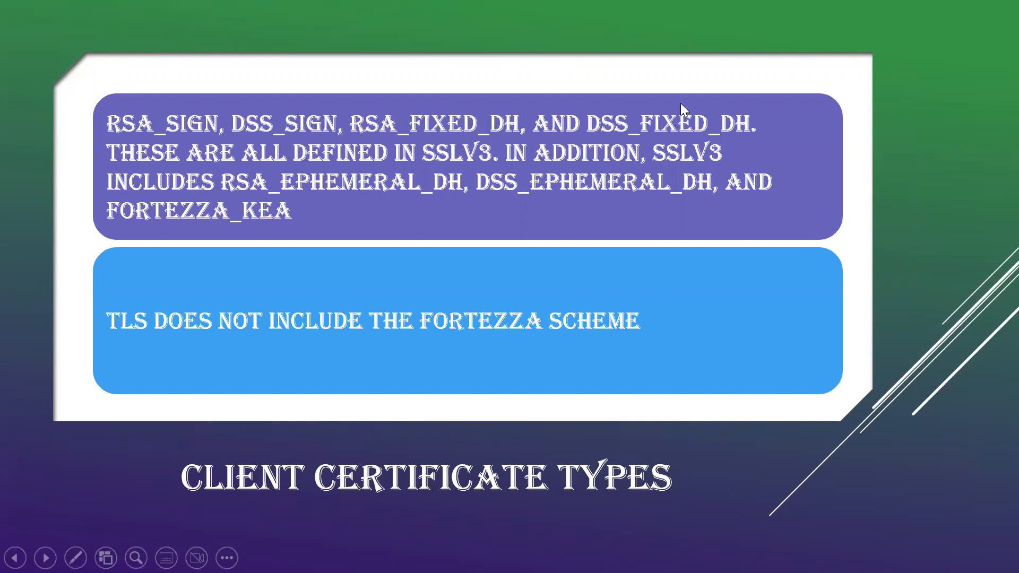
pyautogui.moveTo(658, 130)
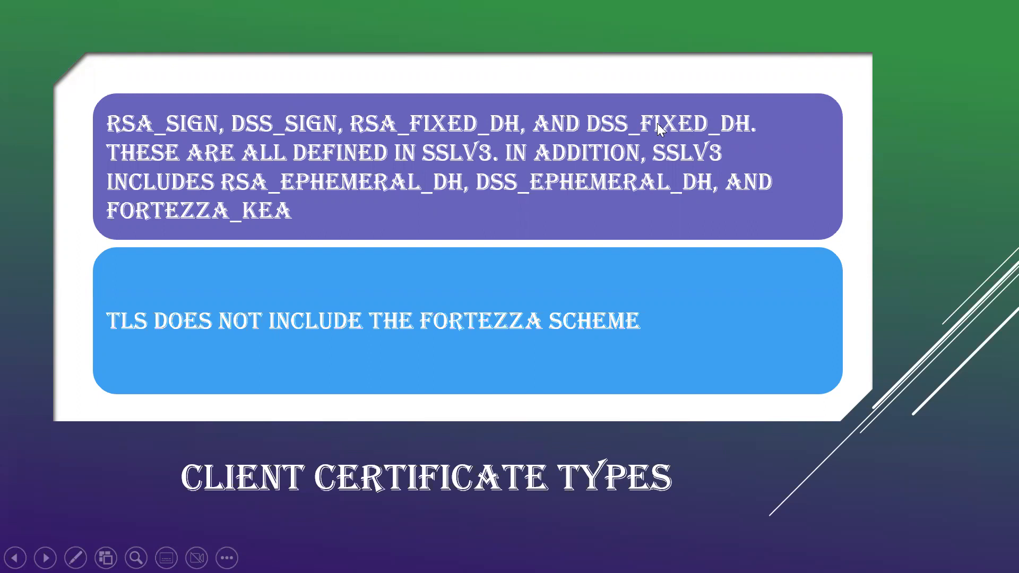
pyautogui.moveTo(525, 171)
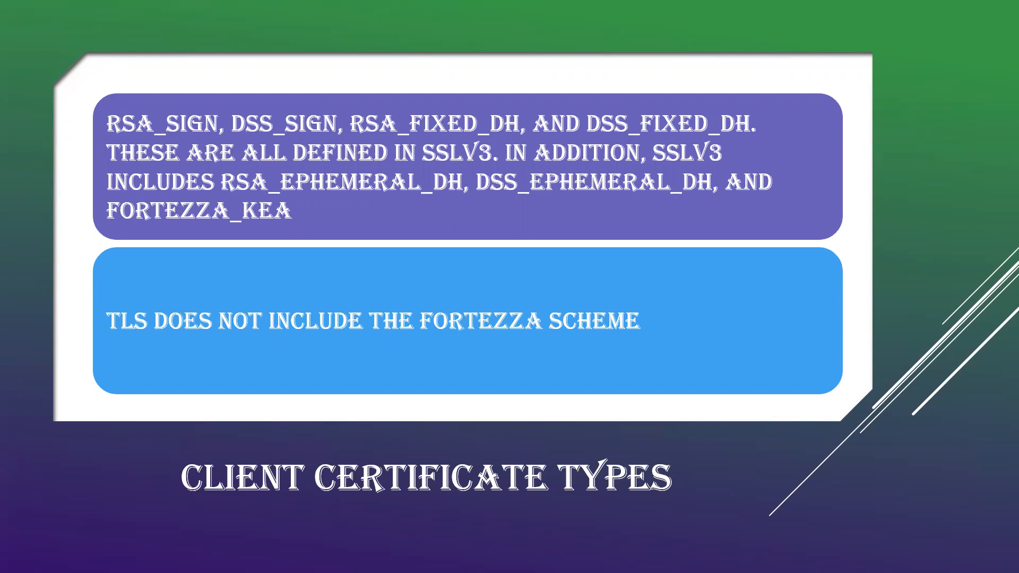
# - Advance the slide show to the Certificate_Verify and Finished Messages slide with PRF formulas
pyautogui.press('Right')
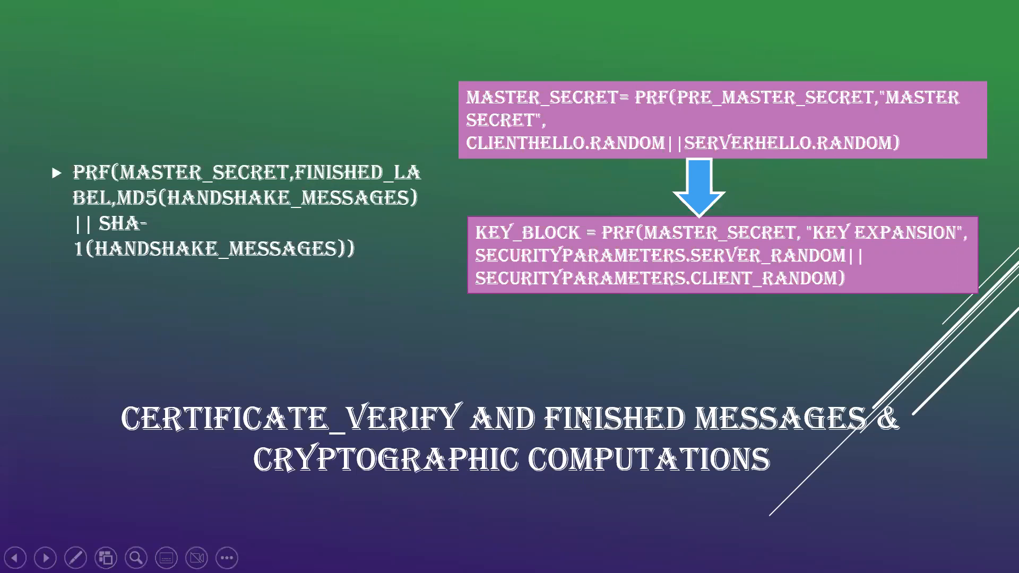
pyautogui.moveTo(445, 462)
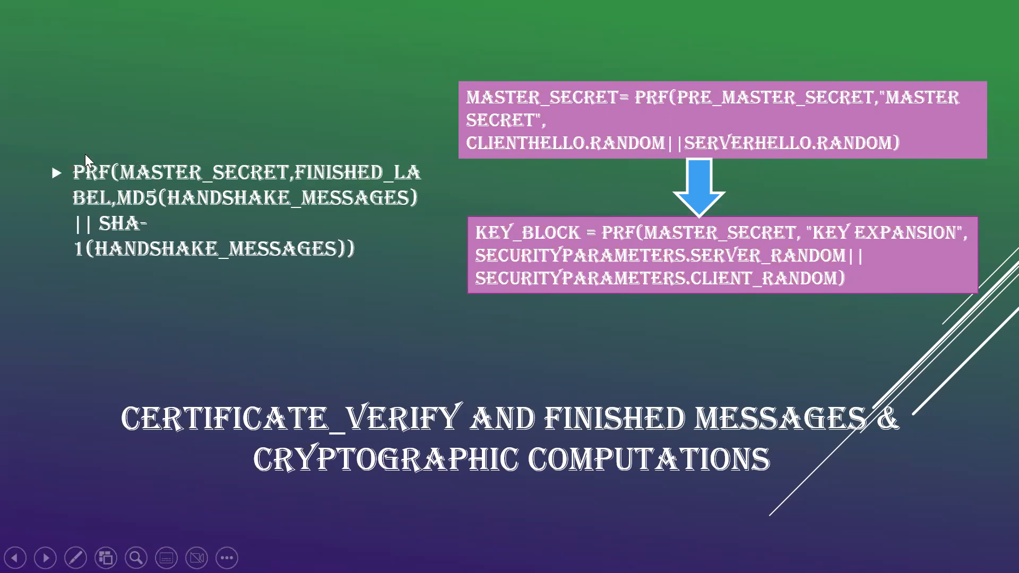
pyautogui.moveTo(190, 184)
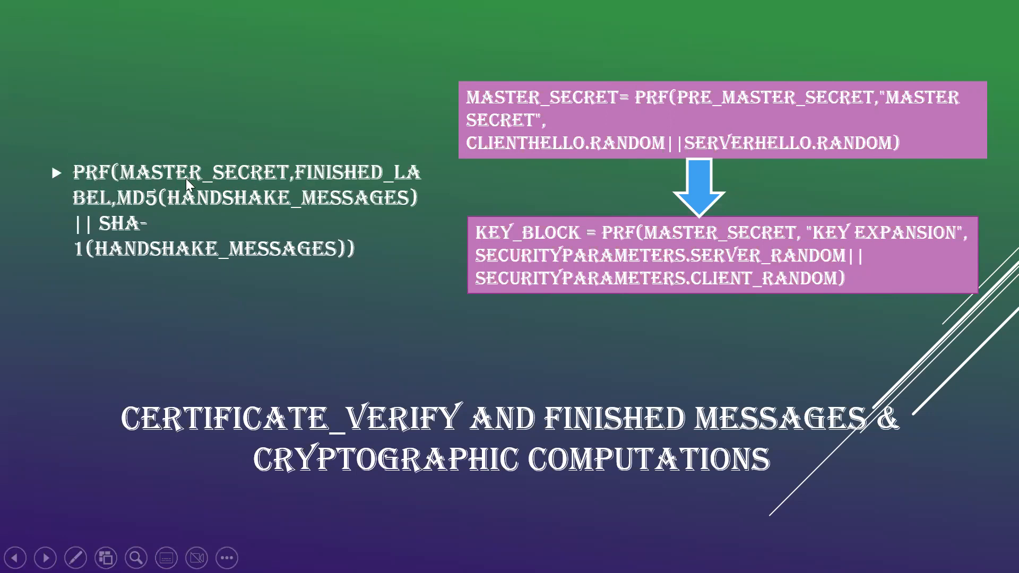
pyautogui.moveTo(361, 181)
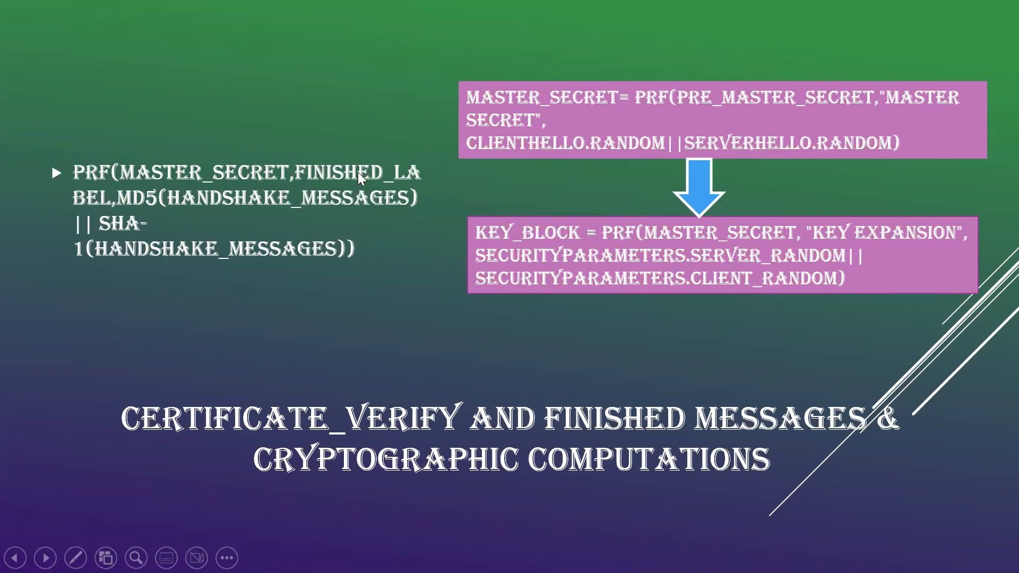
pyautogui.moveTo(338, 184)
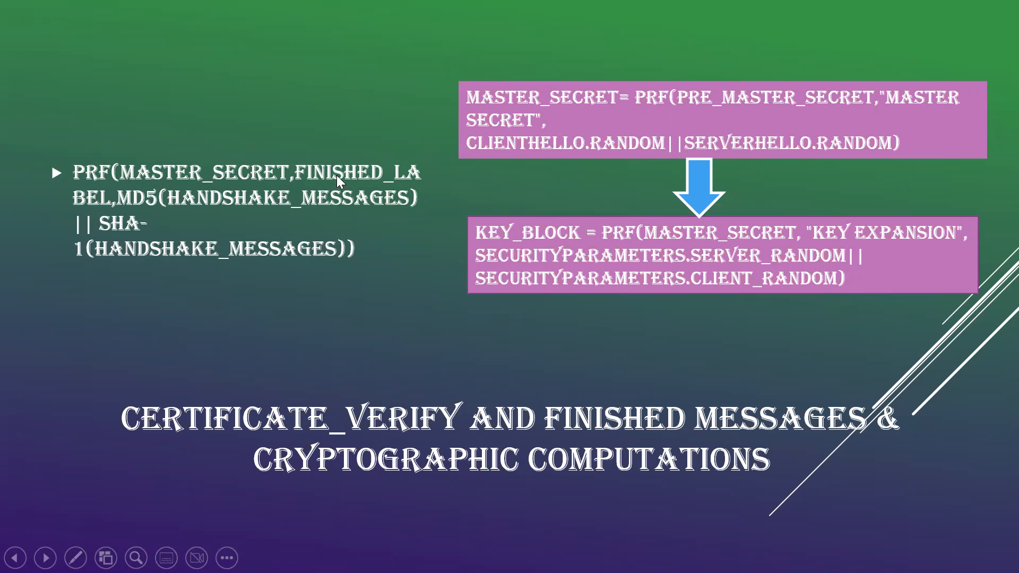
pyautogui.moveTo(148, 205)
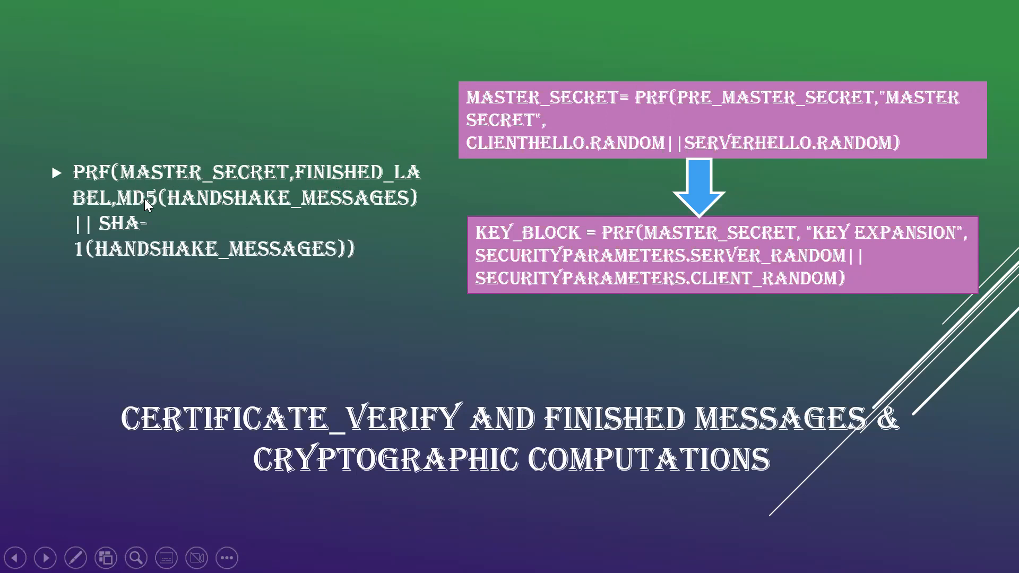
pyautogui.moveTo(155, 216)
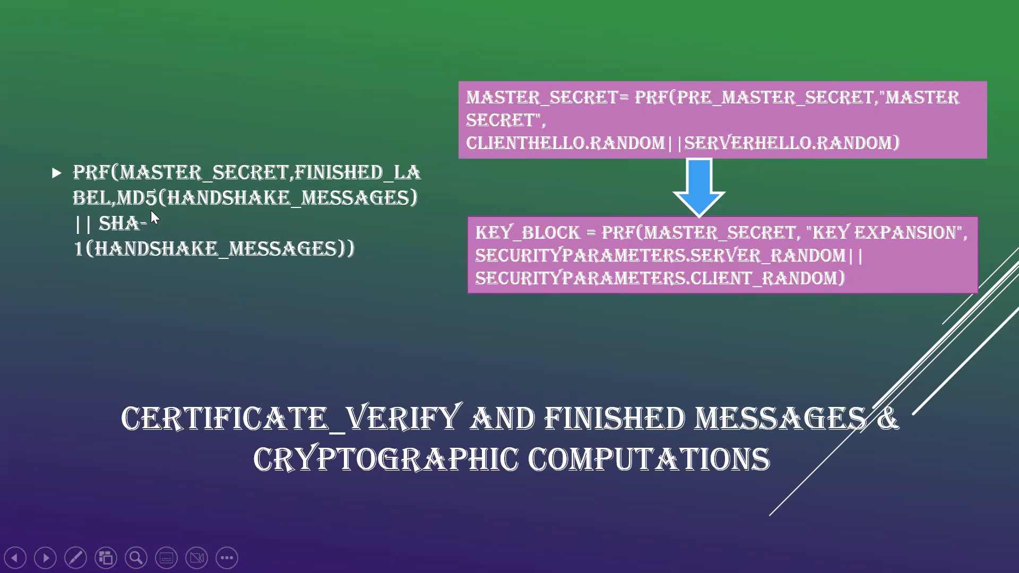
pyautogui.moveTo(150, 224)
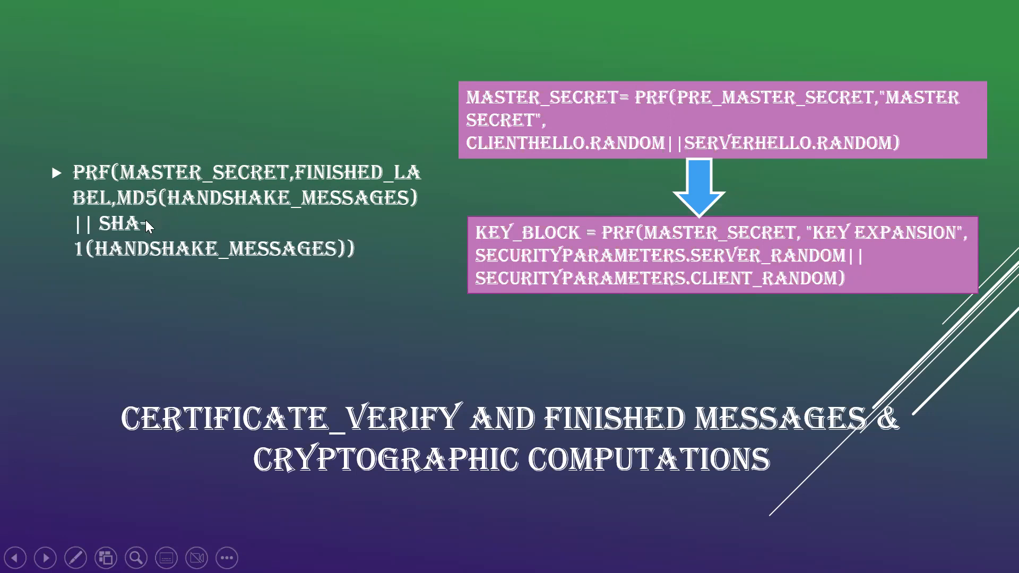
pyautogui.moveTo(309, 241)
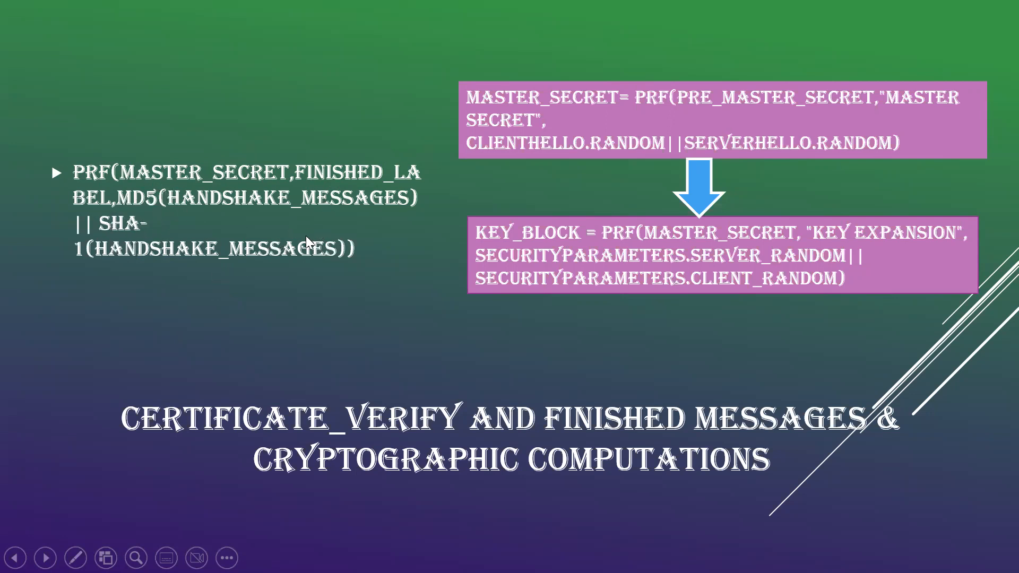
pyautogui.moveTo(355, 233)
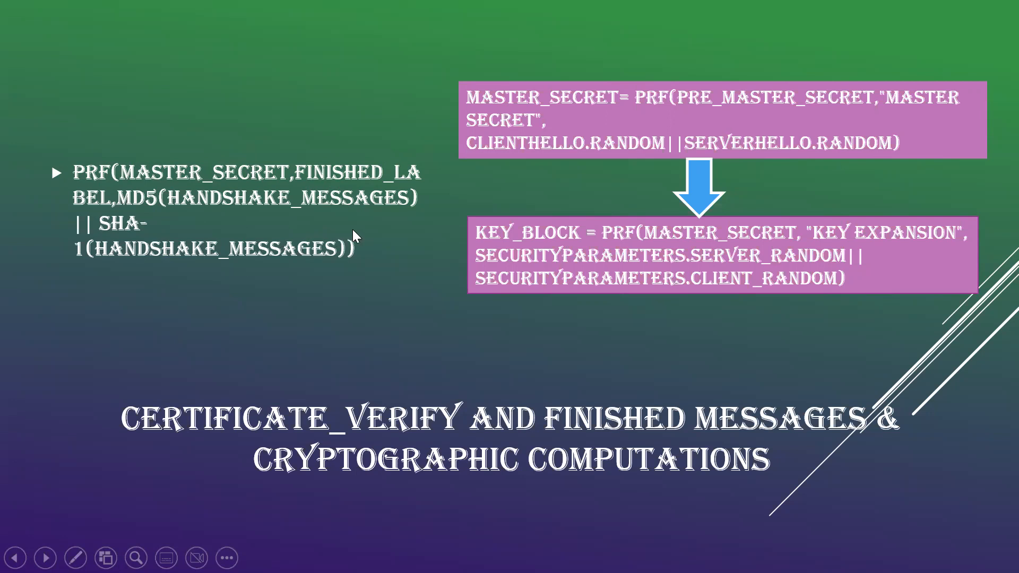
pyautogui.moveTo(198, 174)
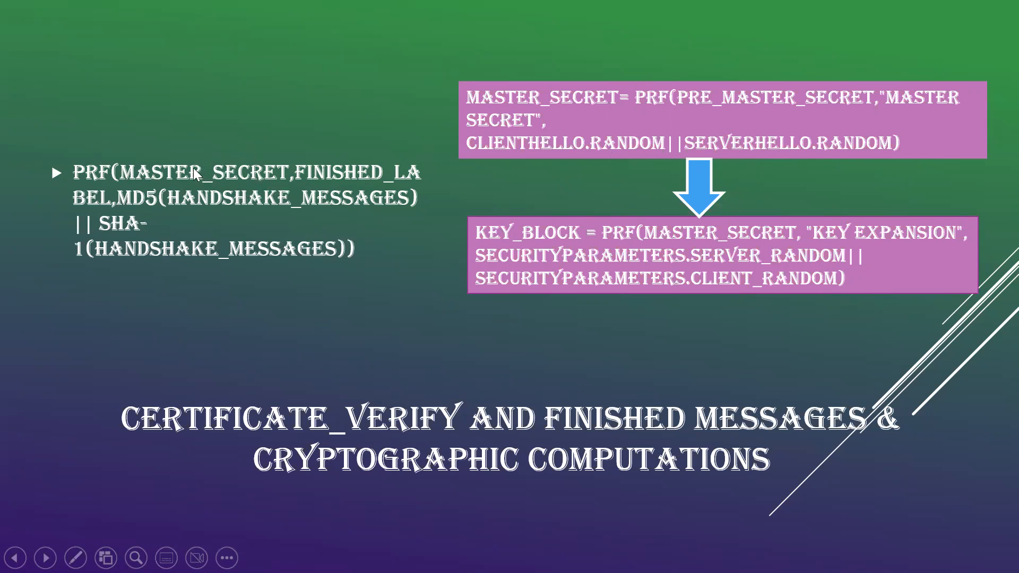
pyautogui.moveTo(656, 101)
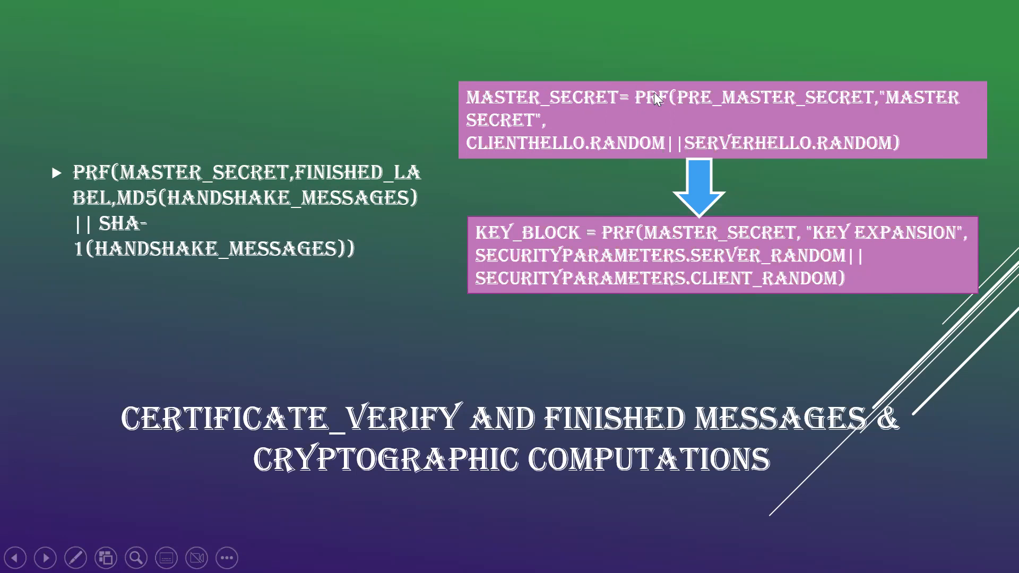
pyautogui.moveTo(667, 104)
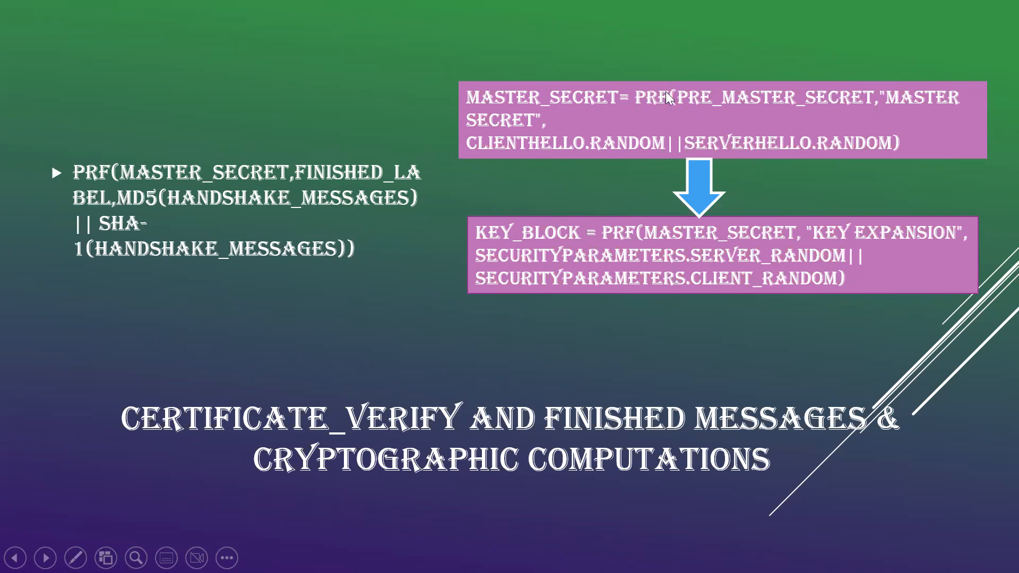
pyautogui.moveTo(780, 107)
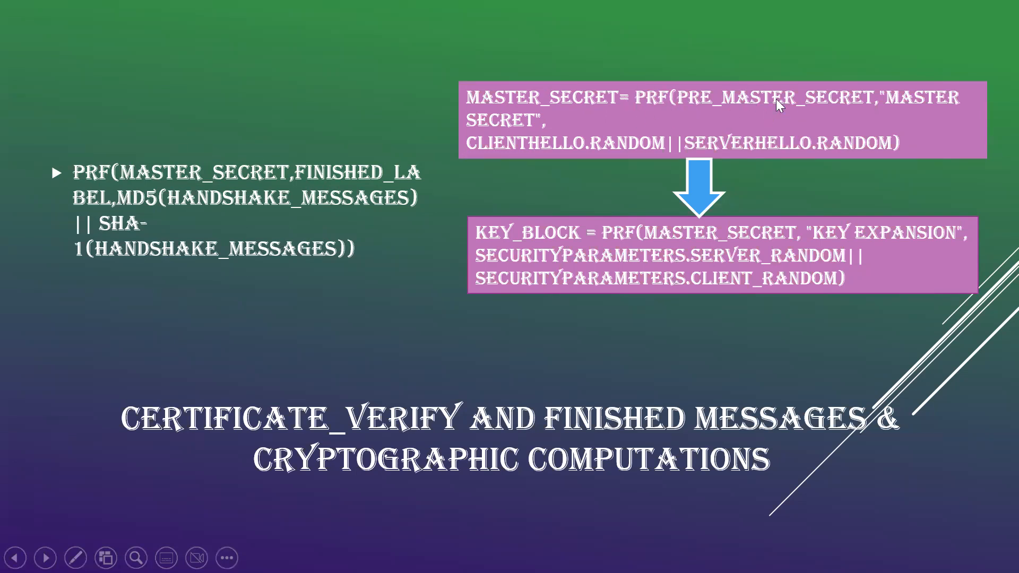
pyautogui.moveTo(800, 116)
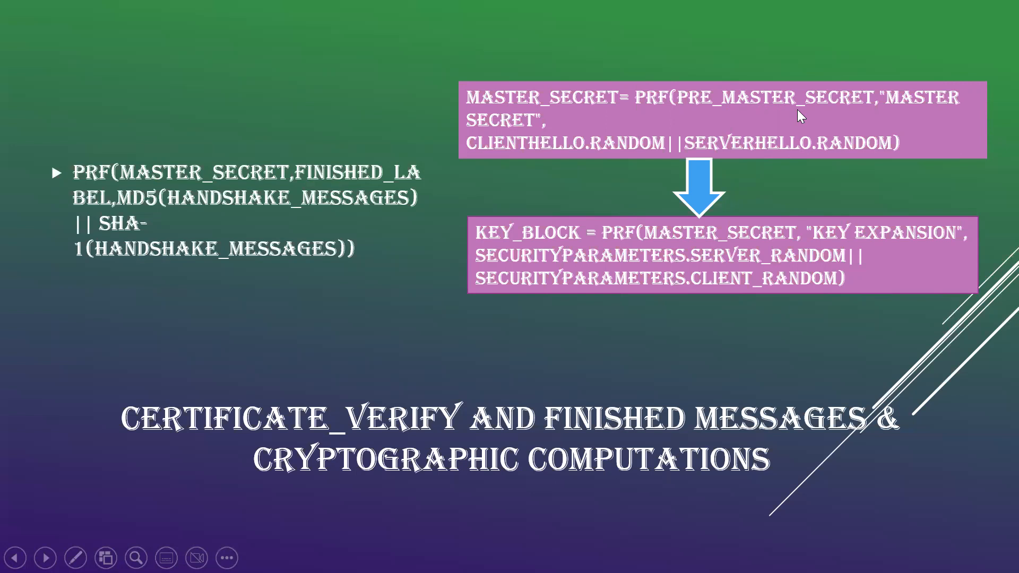
pyautogui.moveTo(592, 149)
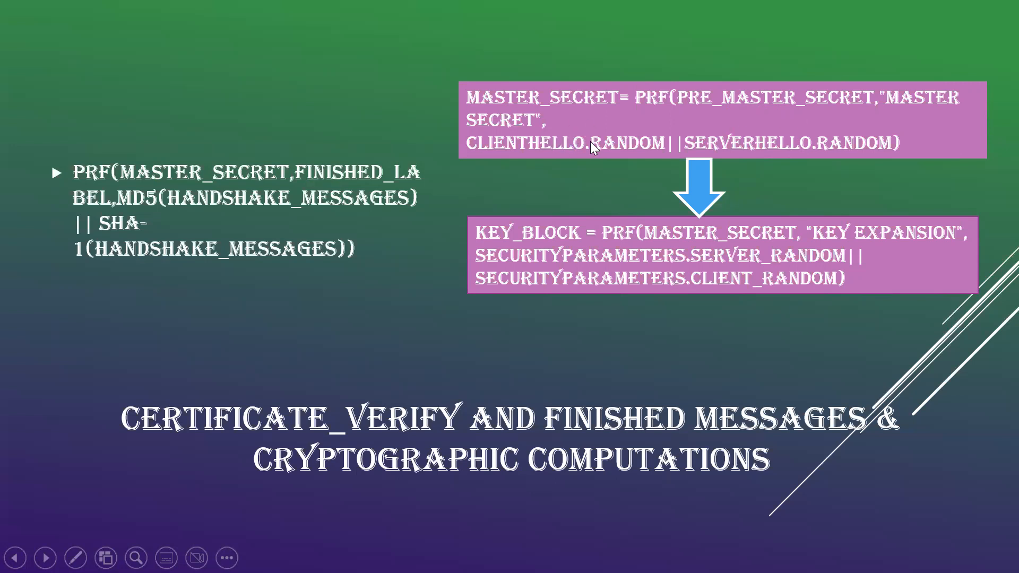
pyautogui.moveTo(658, 172)
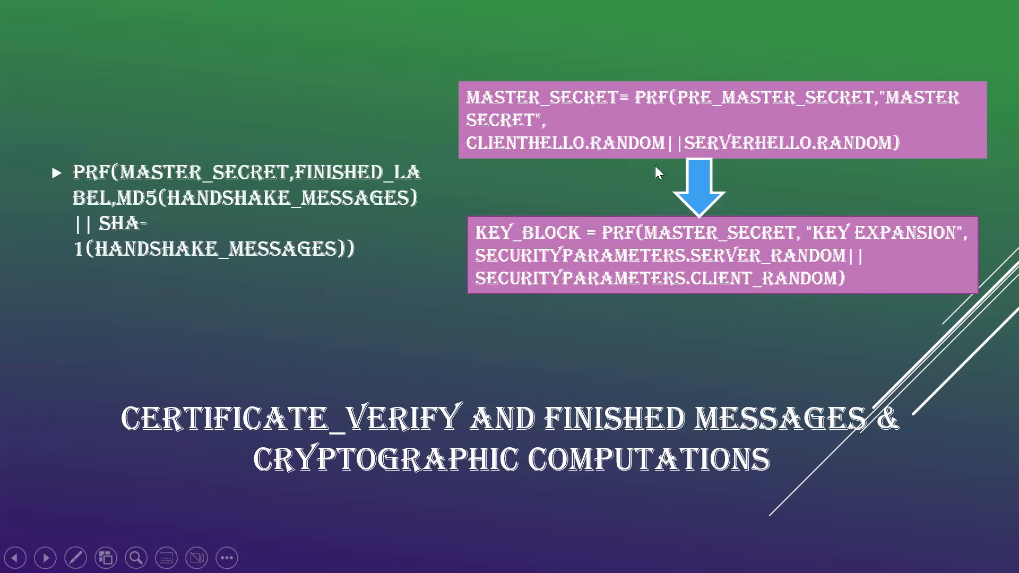
pyautogui.moveTo(690, 219)
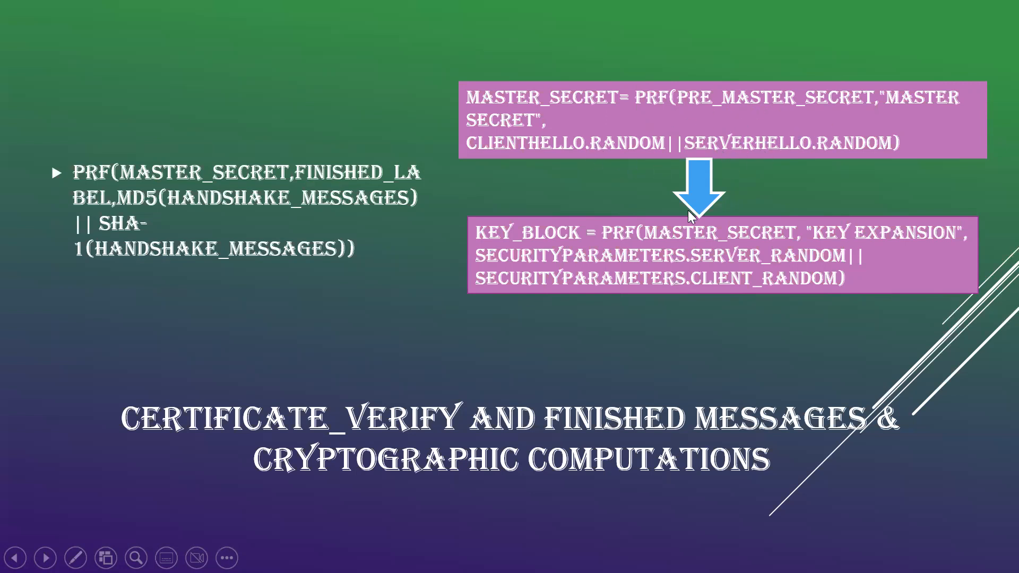
pyautogui.moveTo(682, 257)
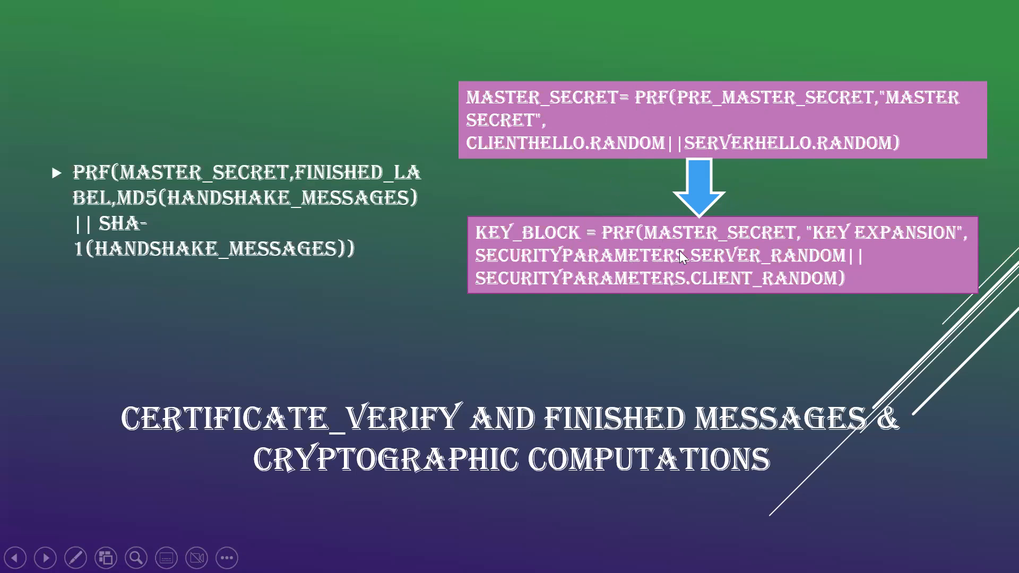
pyautogui.moveTo(572, 241)
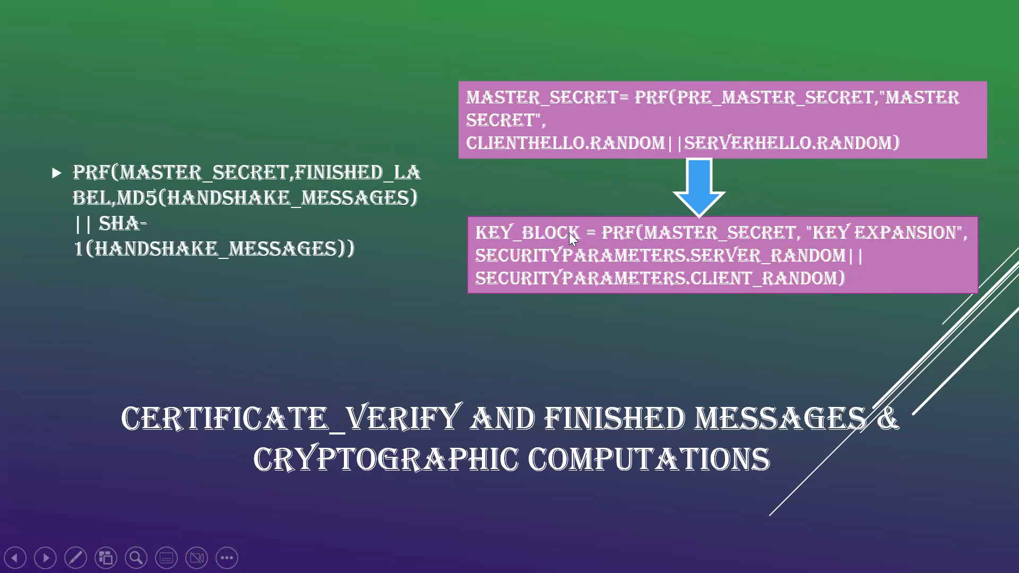
pyautogui.moveTo(547, 242)
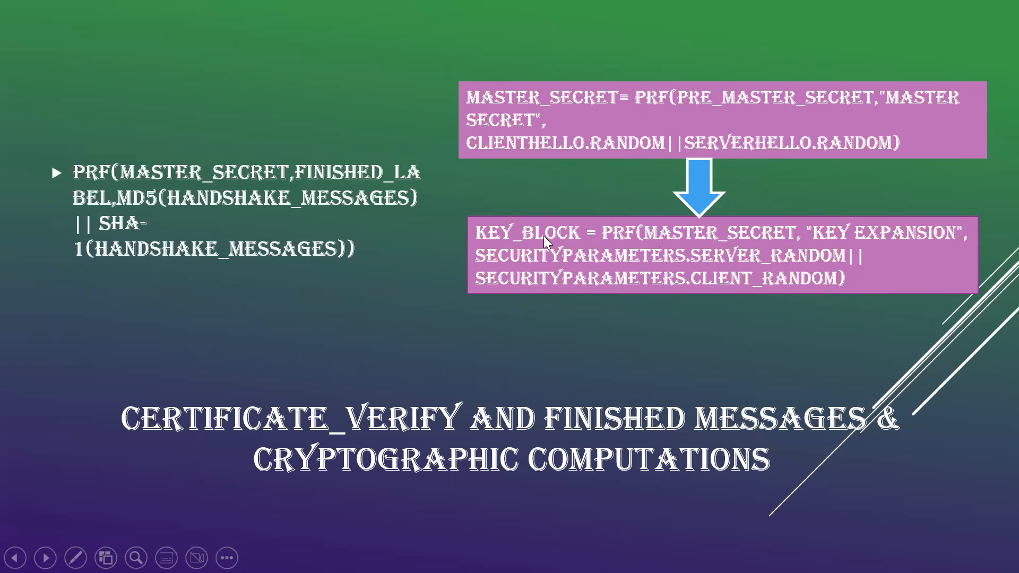
pyautogui.moveTo(707, 254)
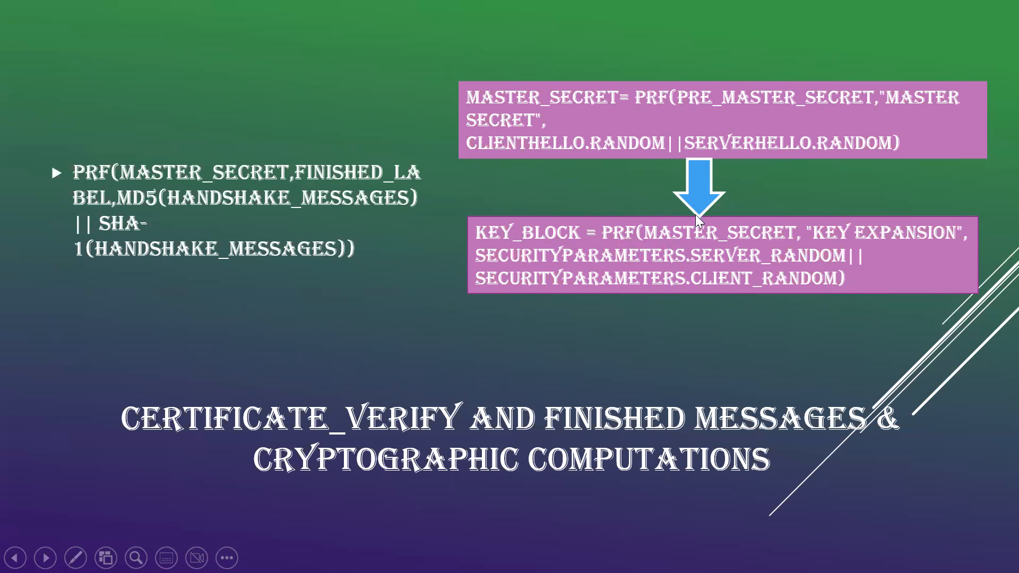
pyautogui.moveTo(757, 231)
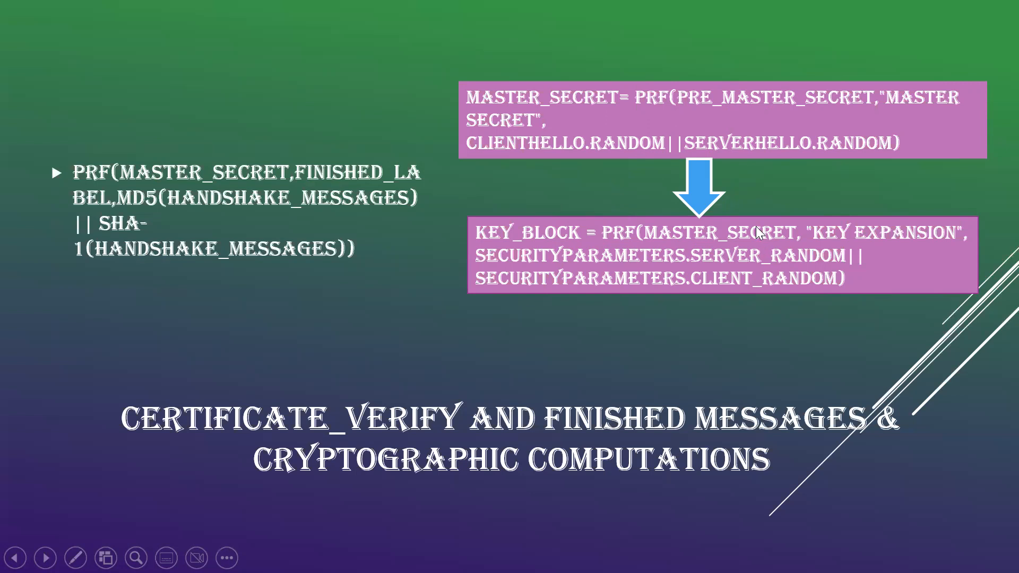
pyautogui.moveTo(888, 253)
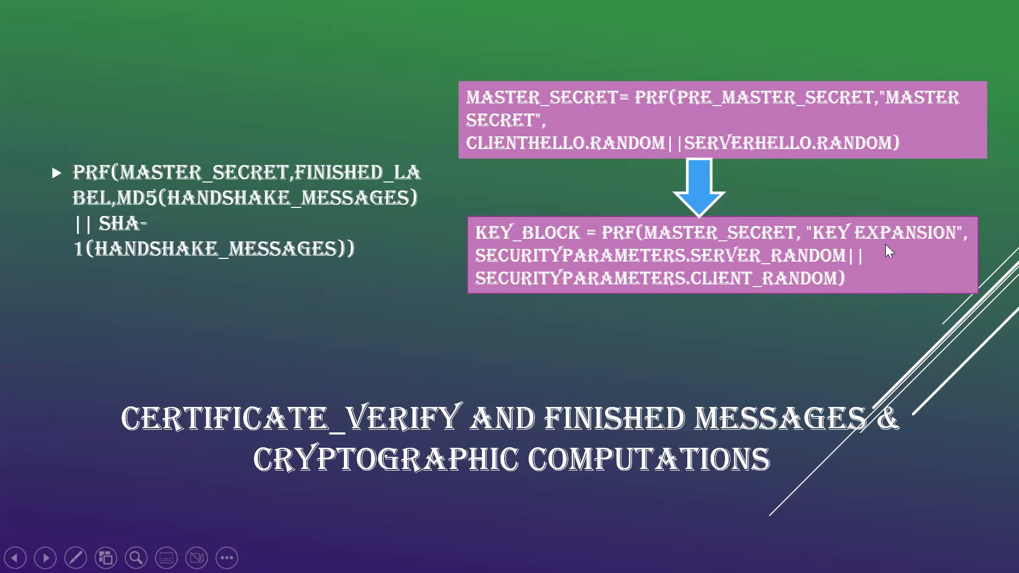
pyautogui.moveTo(635, 253)
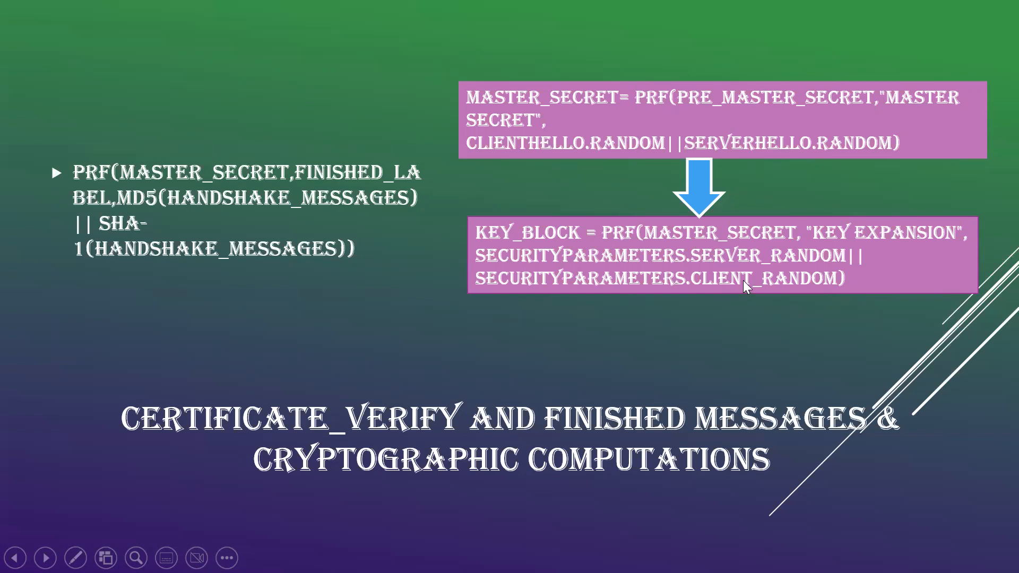
pyautogui.moveTo(744, 276)
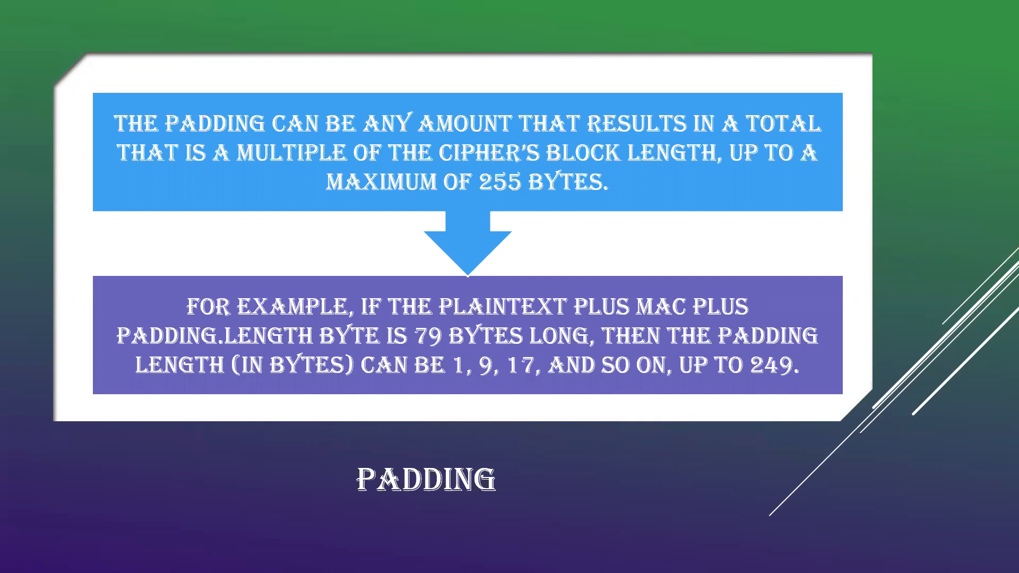
pyautogui.moveTo(763, 92)
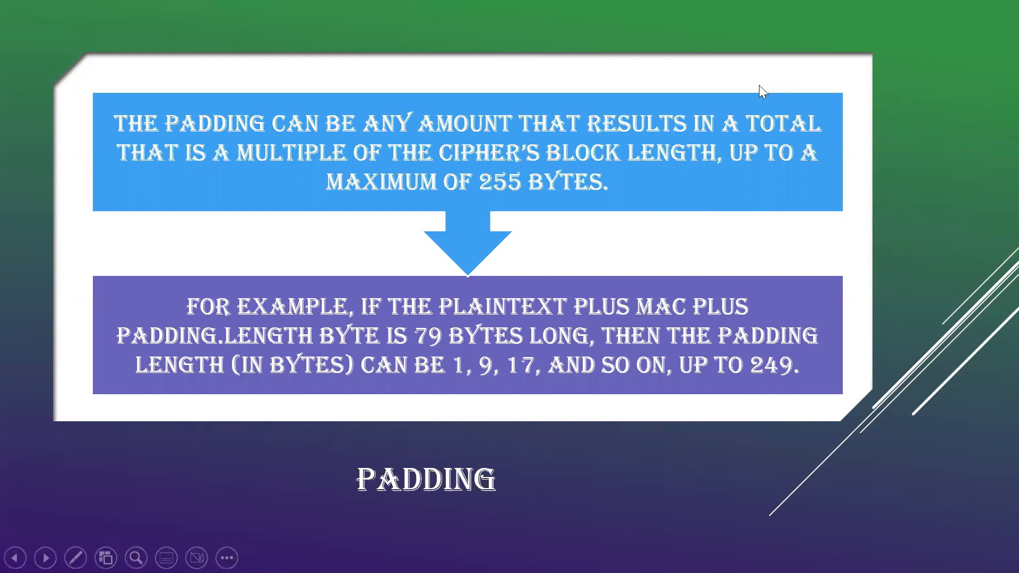
pyautogui.moveTo(388, 185)
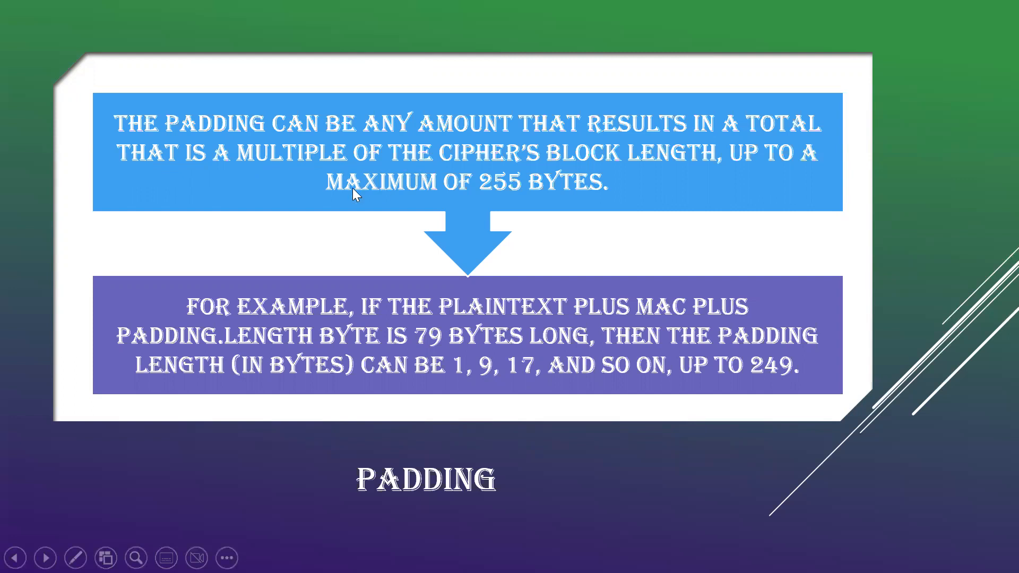
pyautogui.moveTo(317, 262)
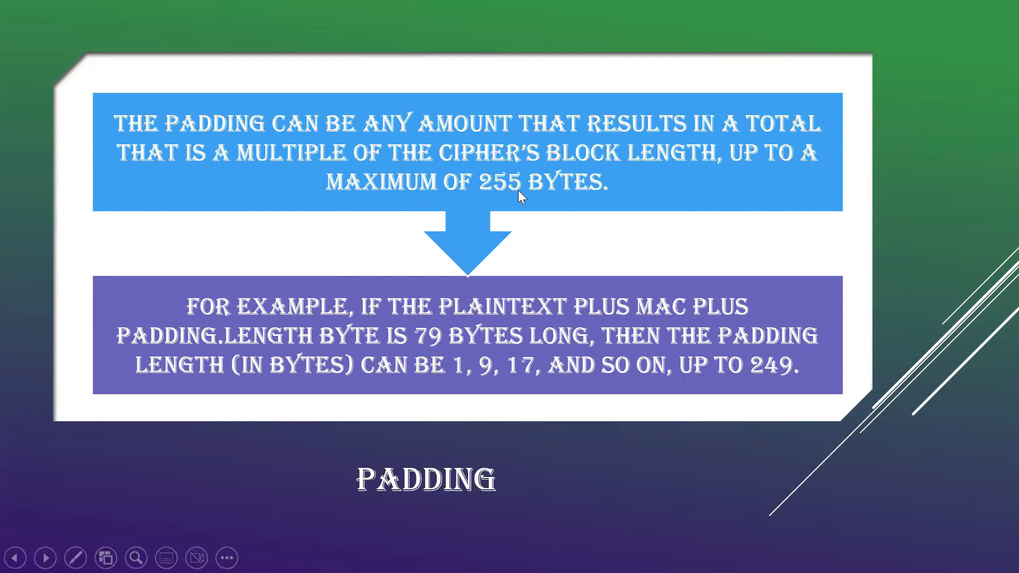
pyautogui.moveTo(549, 208)
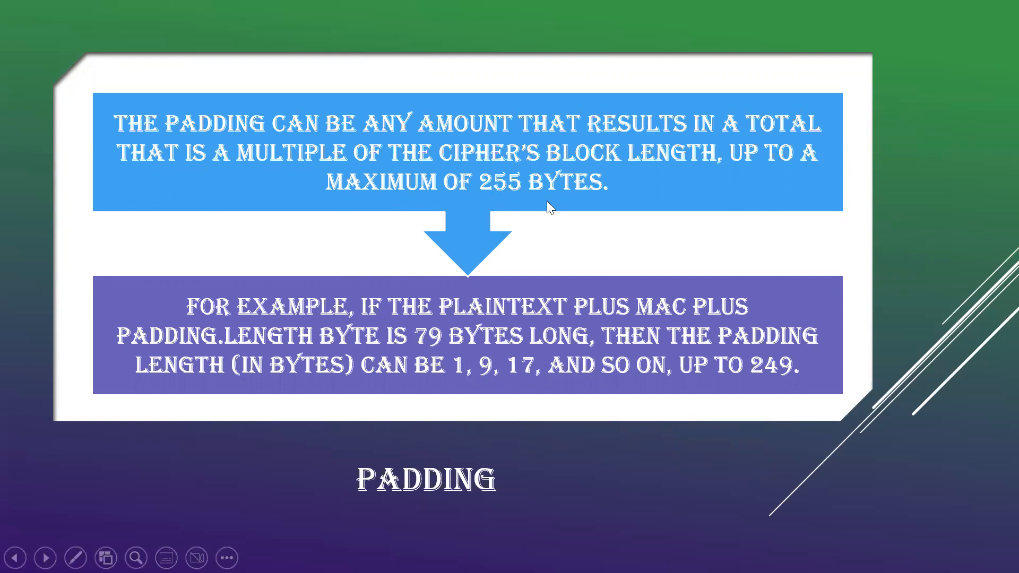
pyautogui.moveTo(392, 330)
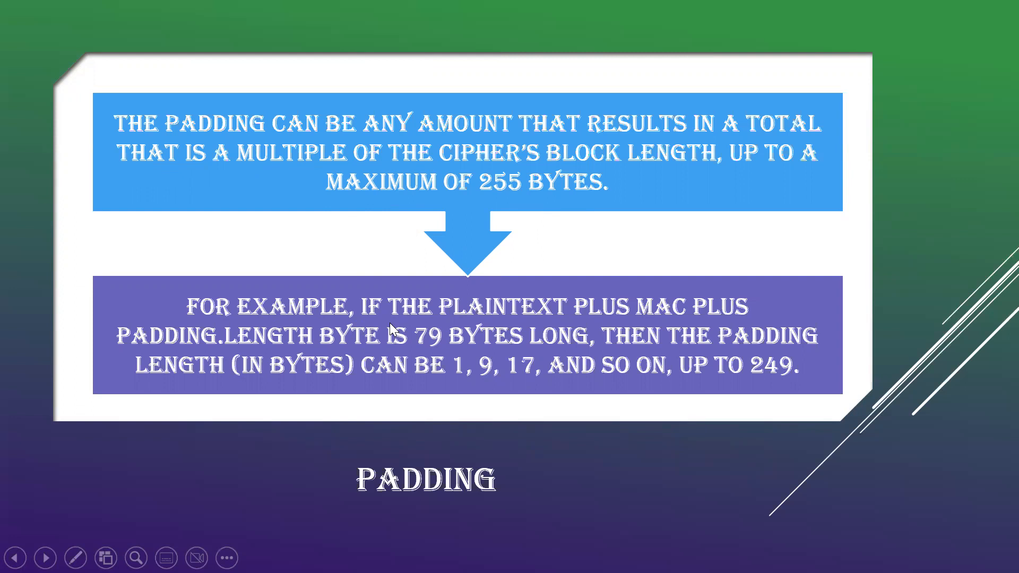
pyautogui.moveTo(571, 306)
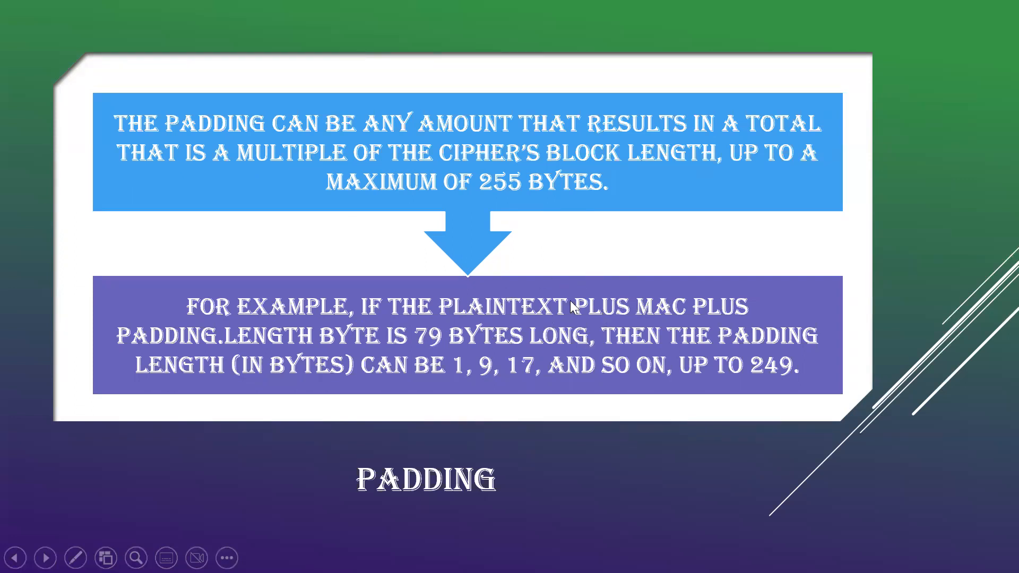
pyautogui.moveTo(659, 299)
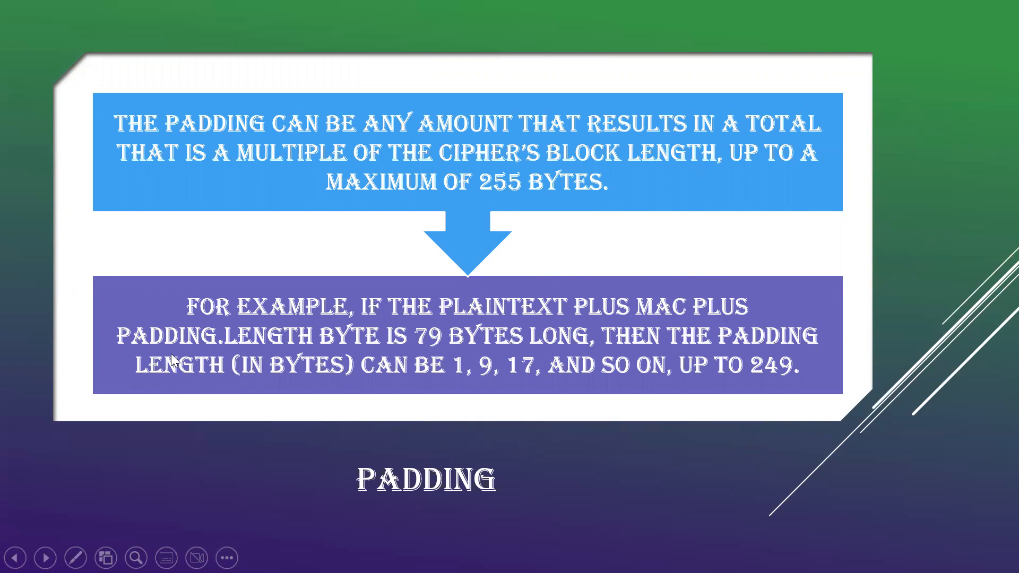
pyautogui.moveTo(305, 371)
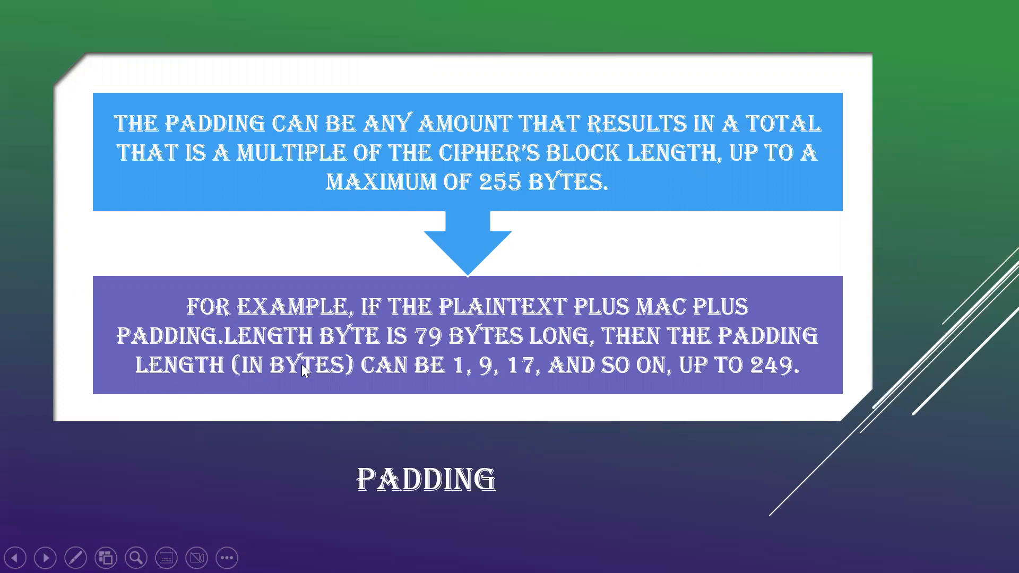
pyautogui.moveTo(457, 349)
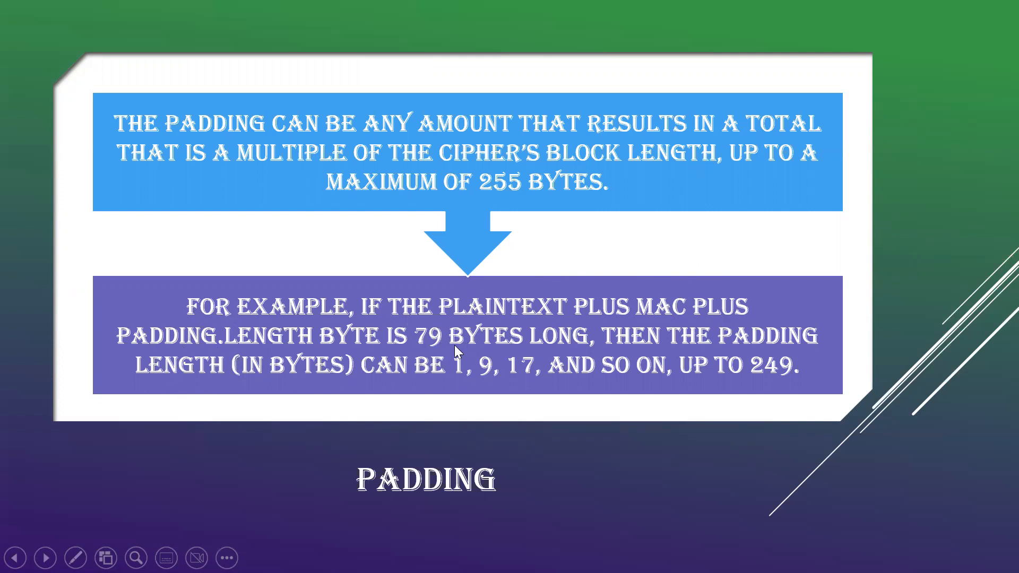
pyautogui.moveTo(517, 383)
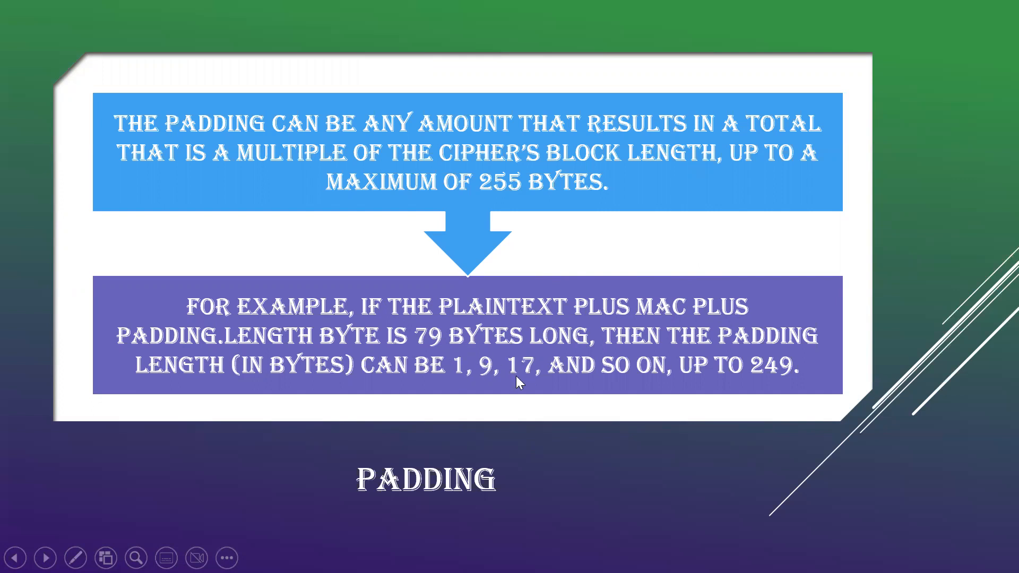
pyautogui.moveTo(446, 351)
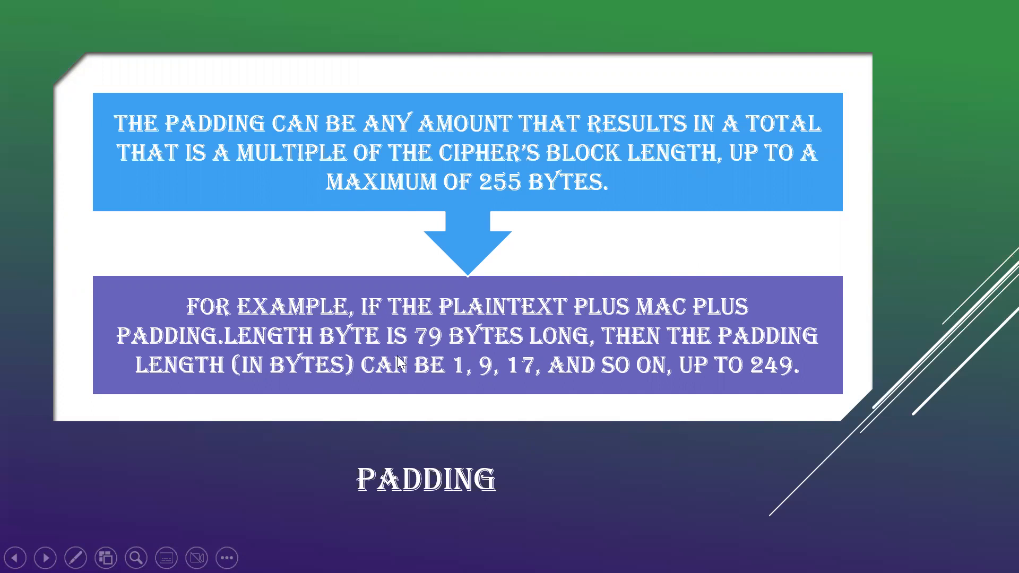
pyautogui.moveTo(502, 360)
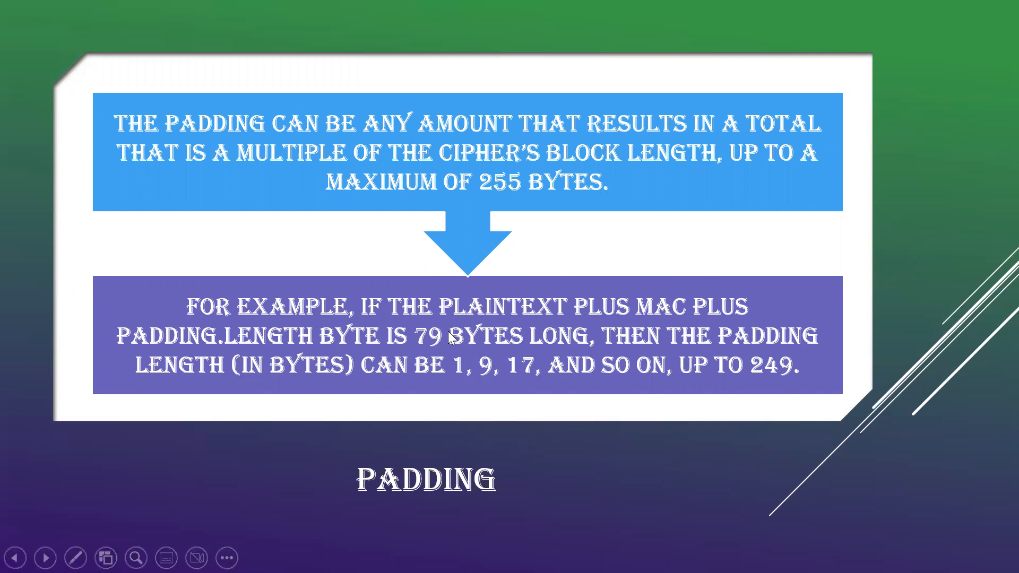
pyautogui.moveTo(409, 337)
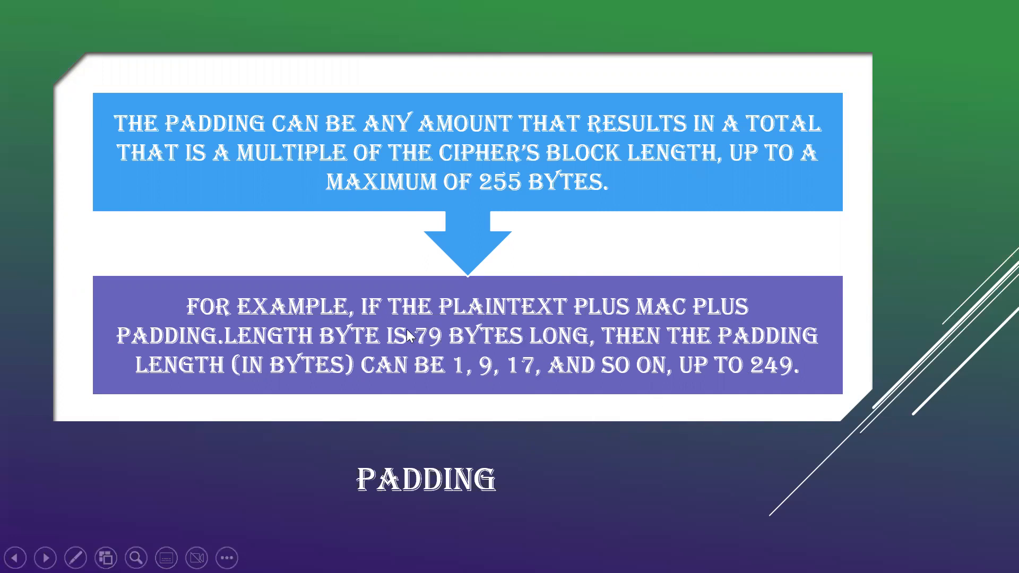
pyautogui.moveTo(420, 364)
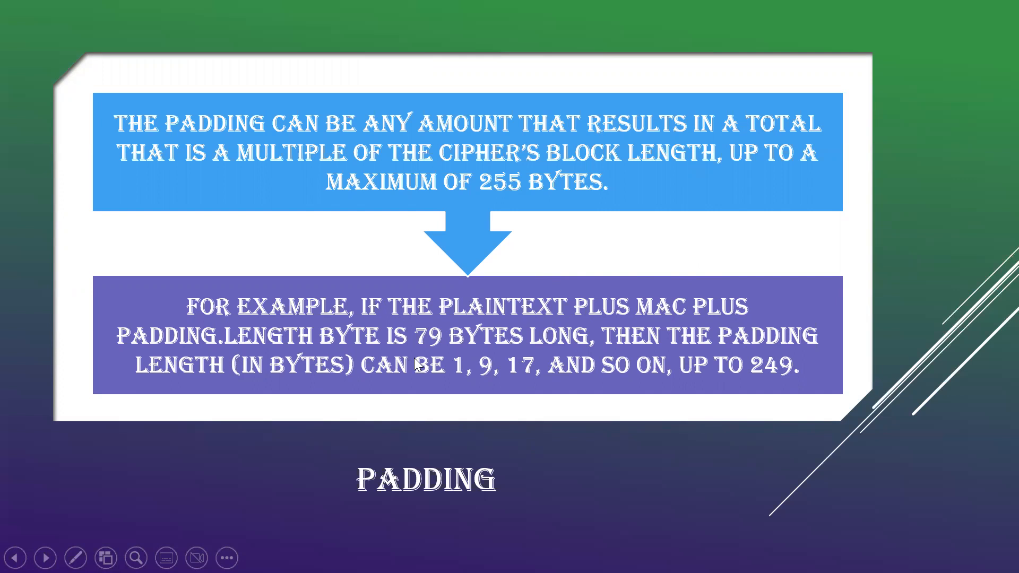